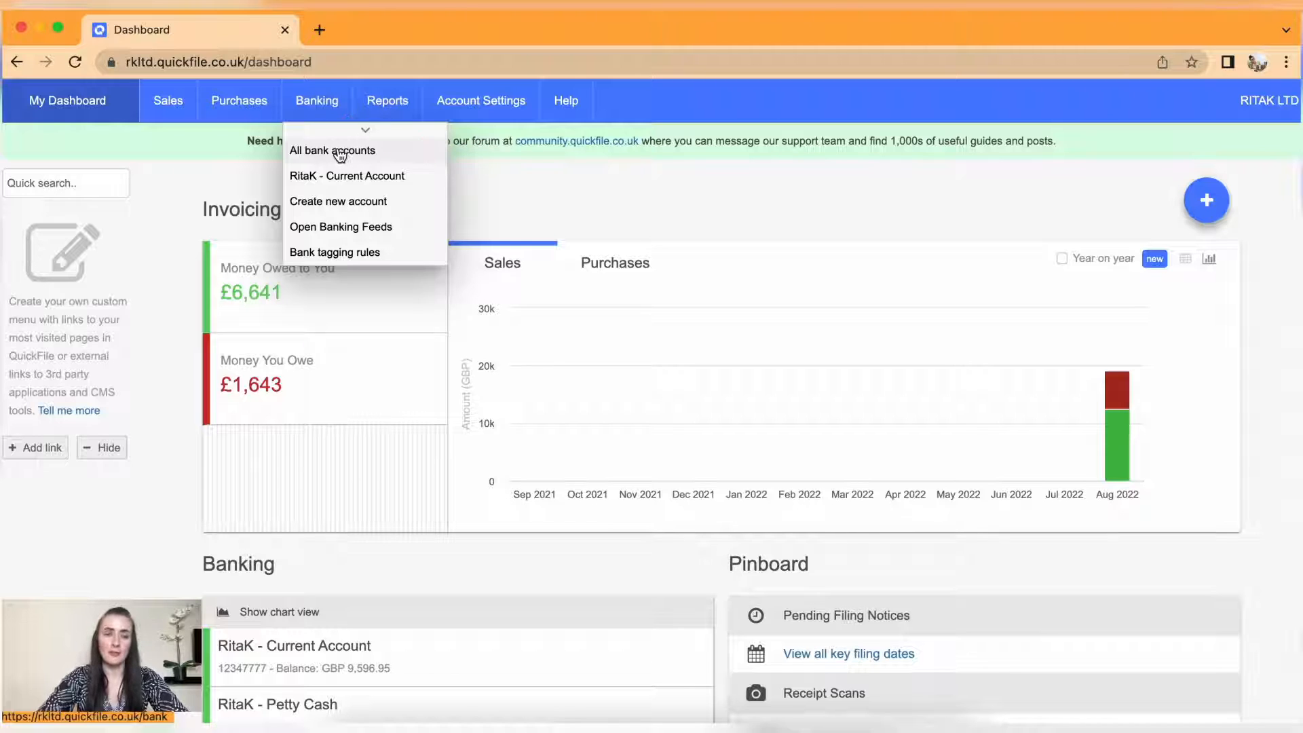
Open the All bank accounts overview from the Banking menu.
left_click(332, 150)
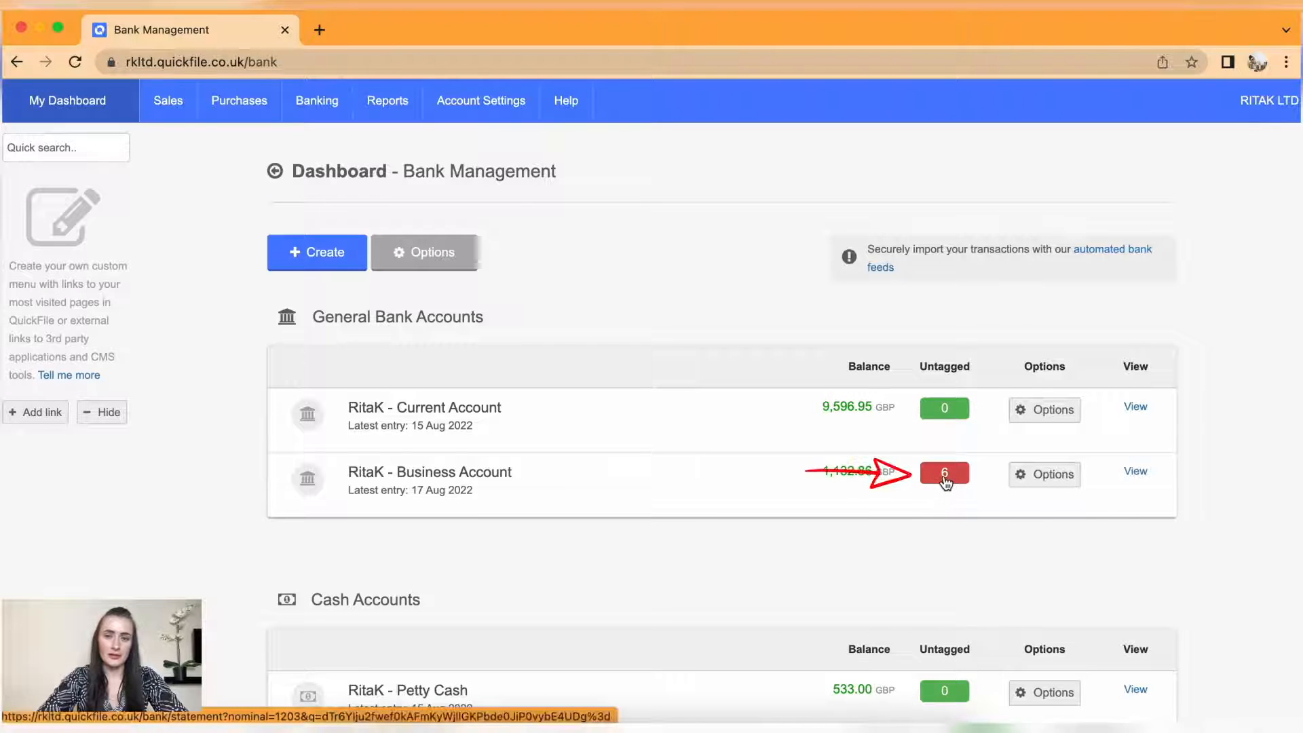
Open the Business Account's six untagged transactions and begin tagging Blush Ltd.
left_click(943, 474)
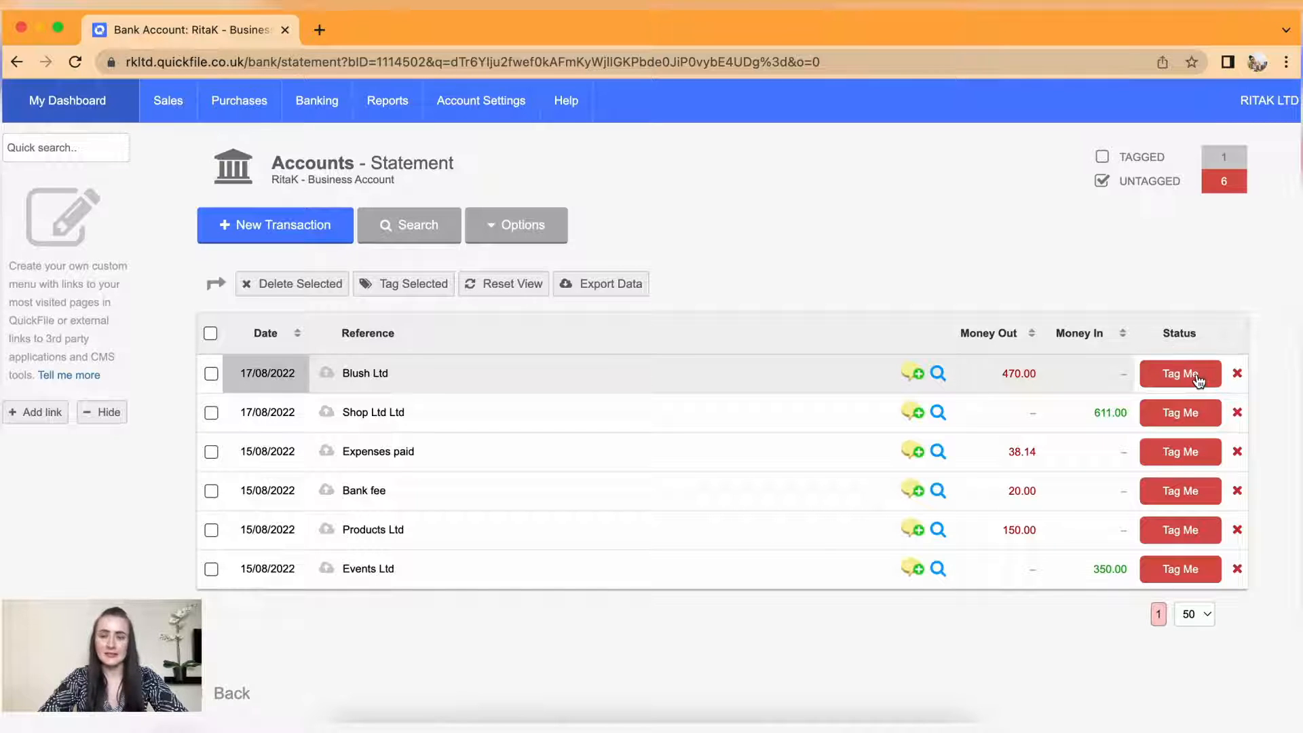
left_click(1179, 373)
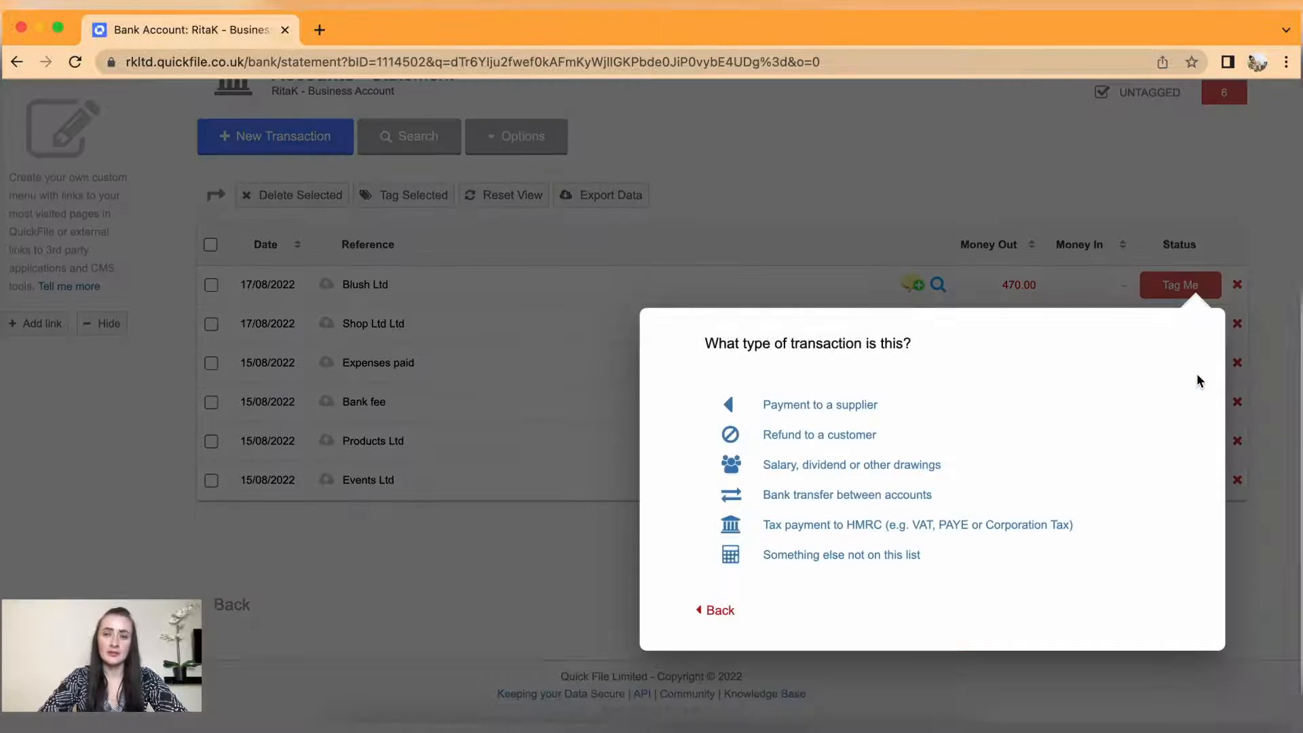
mouse_move(1037, 360)
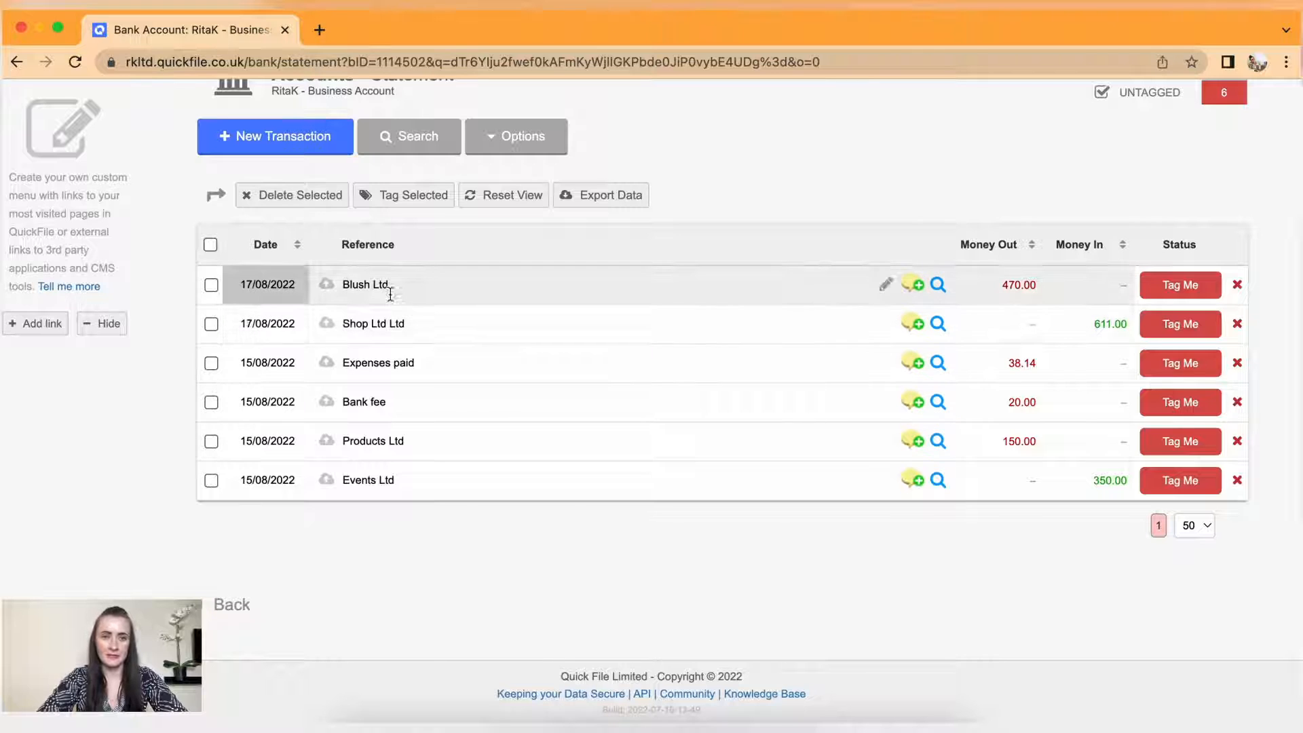
mouse_move(788, 359)
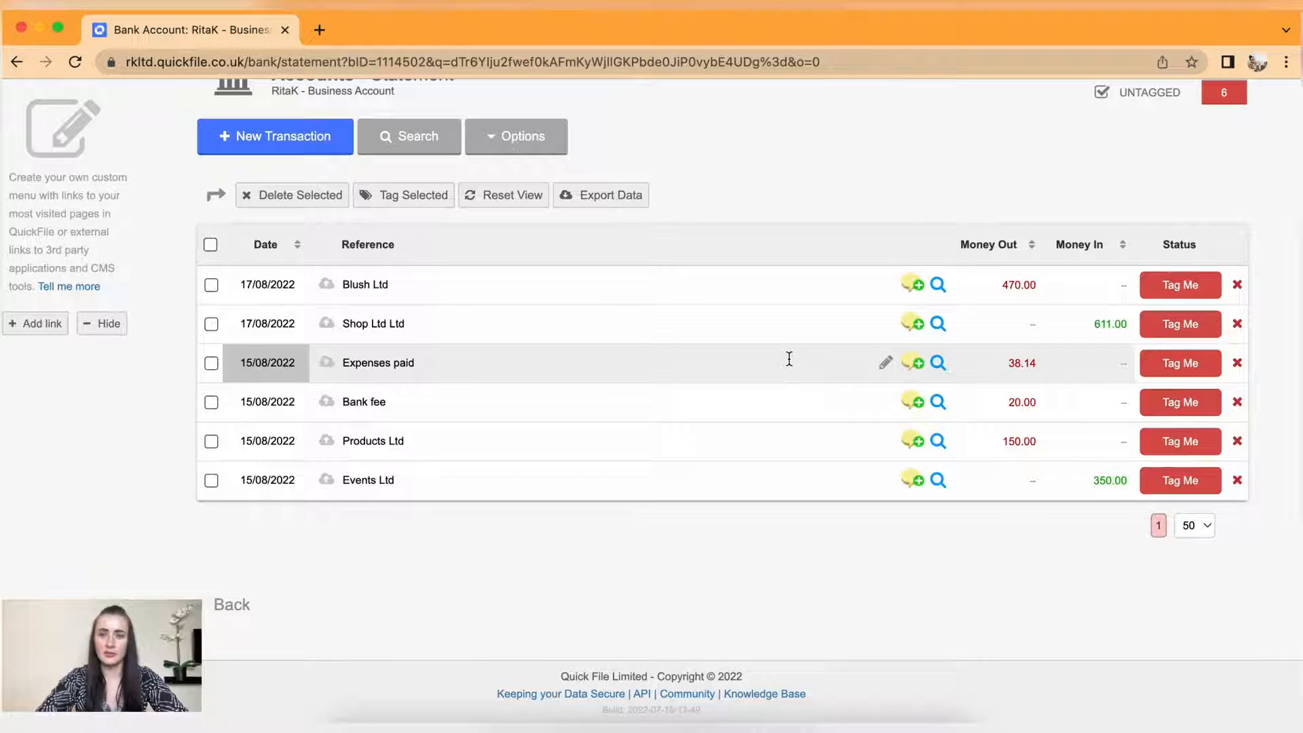
mouse_move(398, 284)
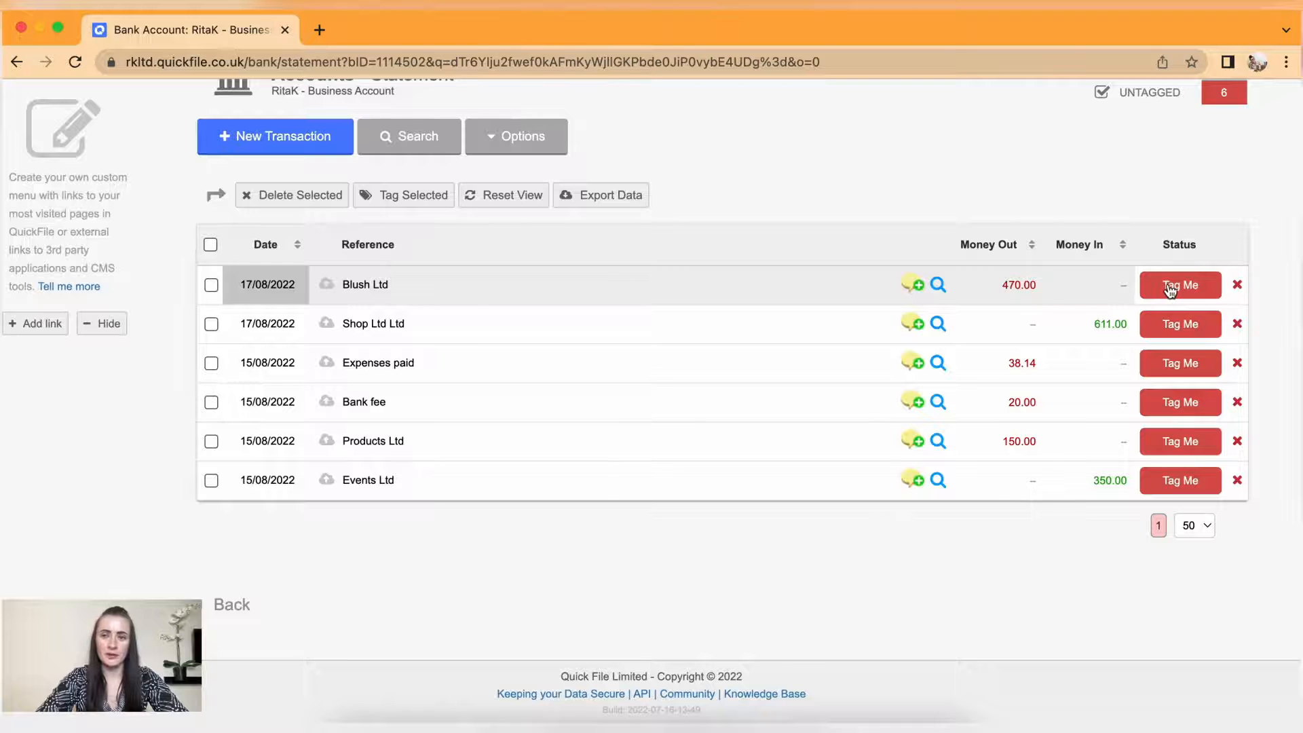
Tag the £470 Blush Ltd payment as a supplier payment for its matching purchase.
left_click(1179, 285)
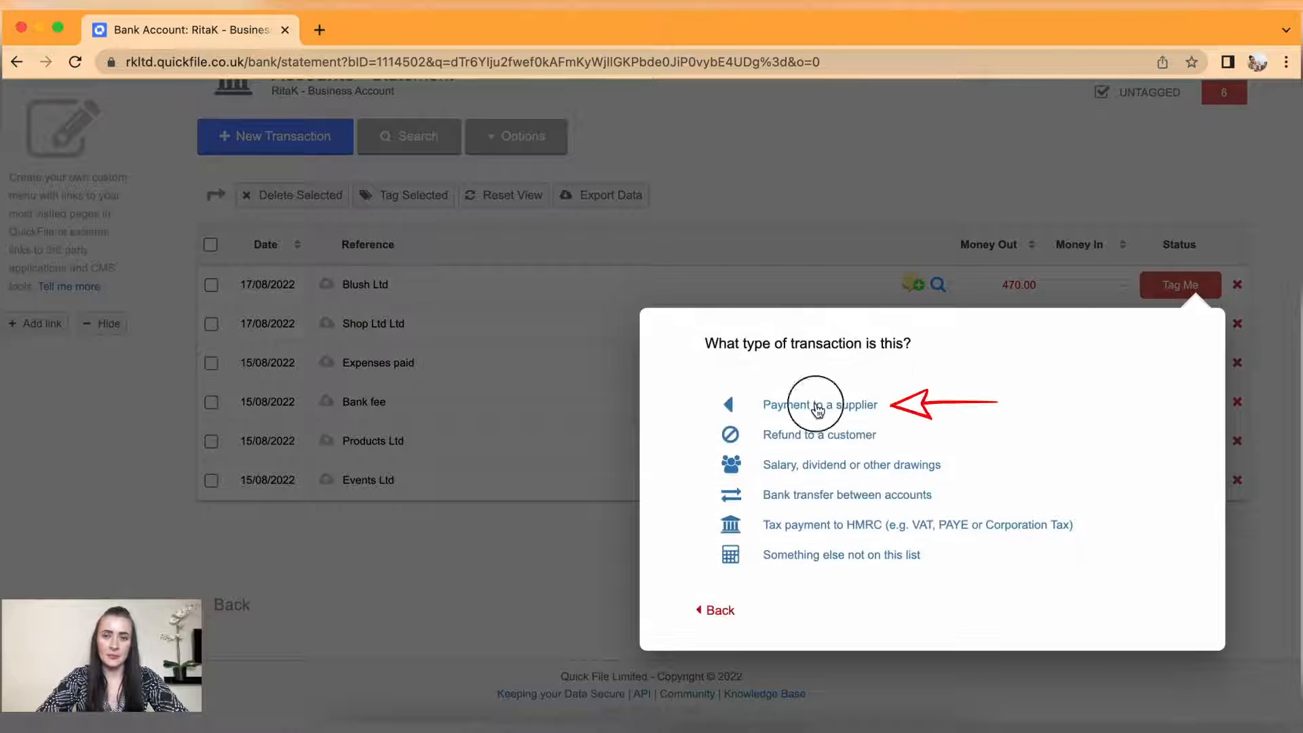
left_click(818, 405)
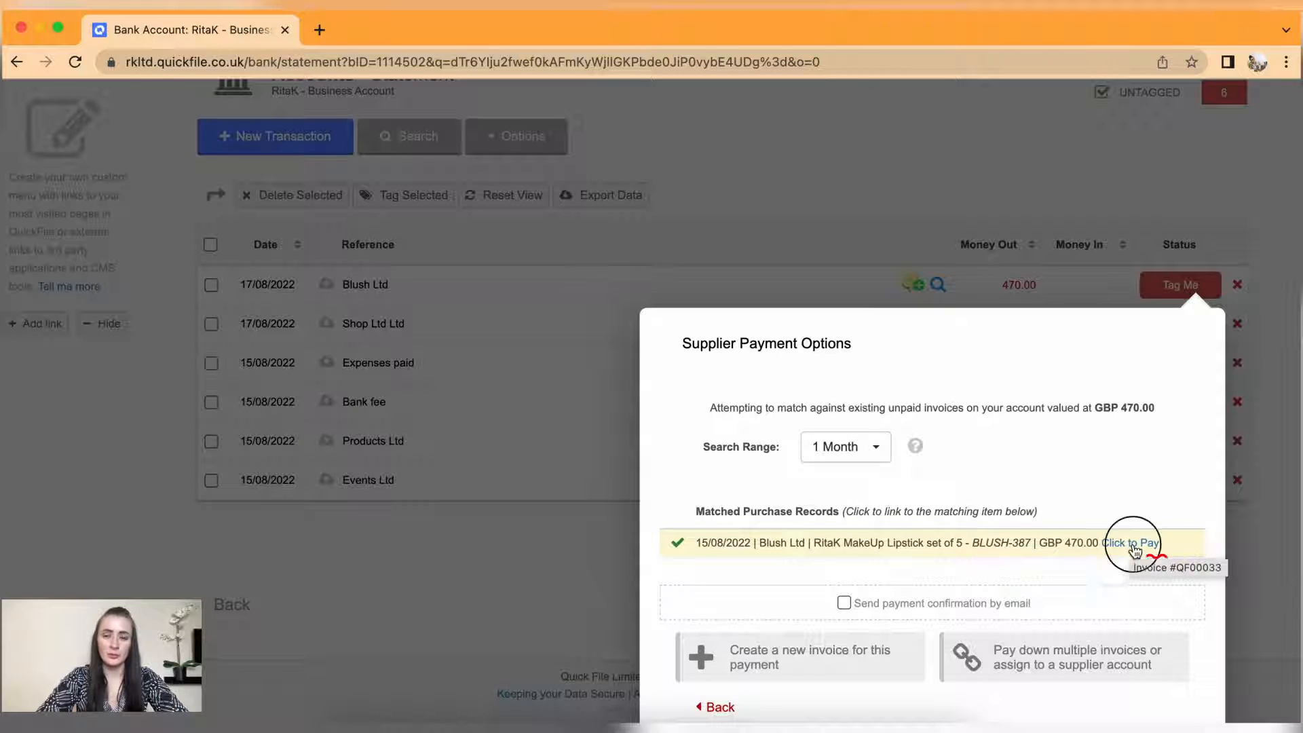
left_click(1130, 543)
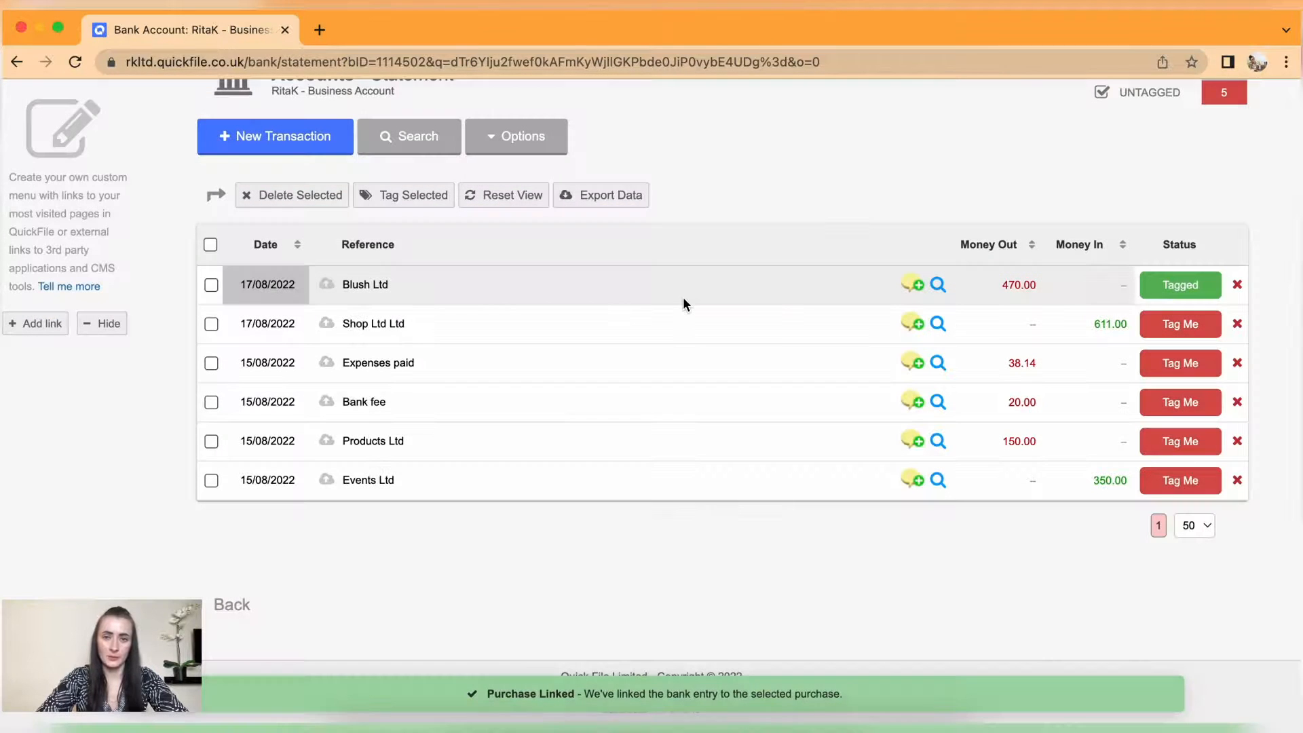
mouse_move(1178, 285)
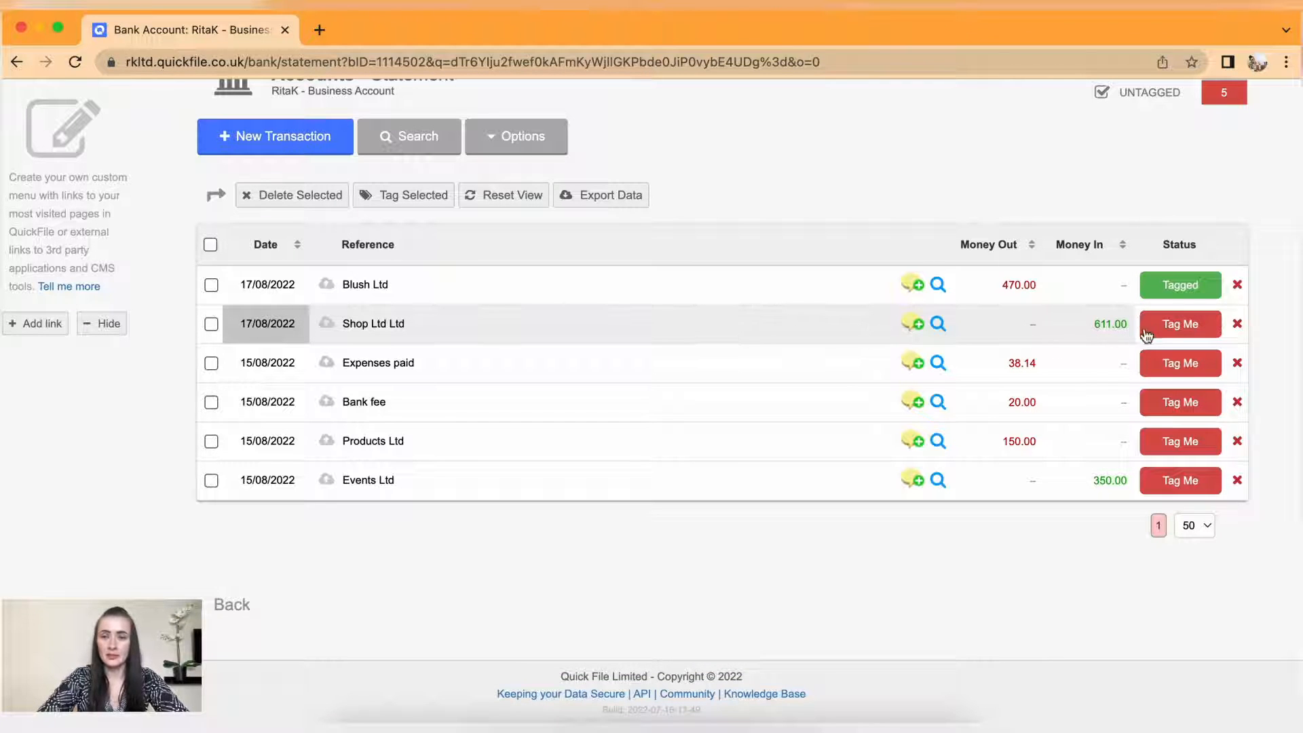
Tag the £611 Shop Ltd Ltd receipt as a customer payment of its matching invoice.
left_click(1179, 323)
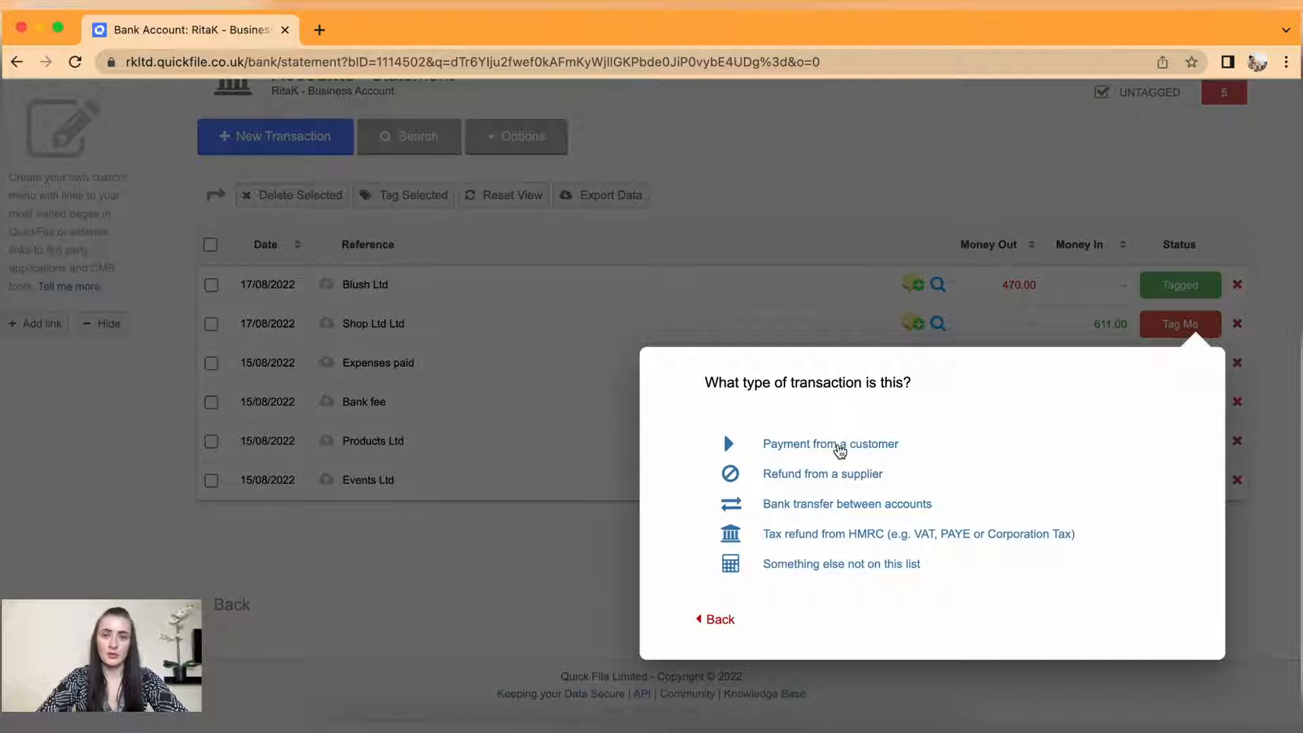
left_click(830, 443)
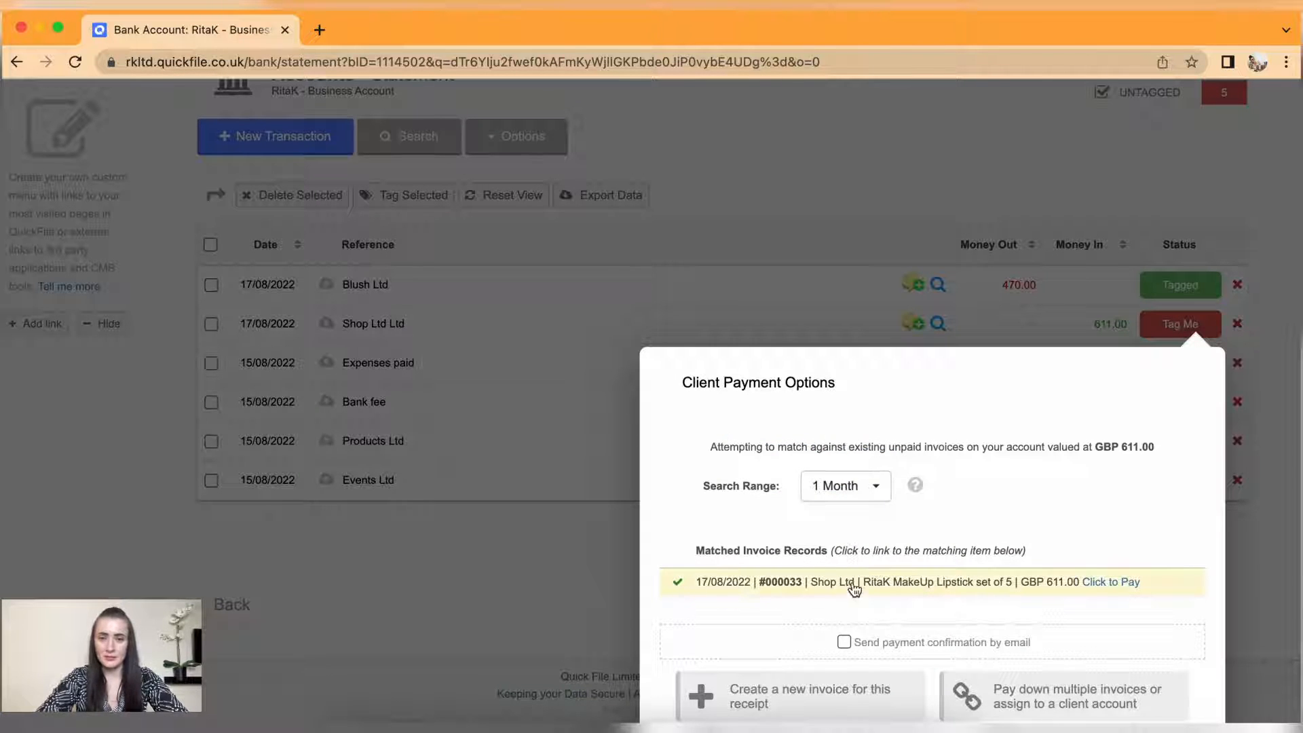
mouse_move(1118, 596)
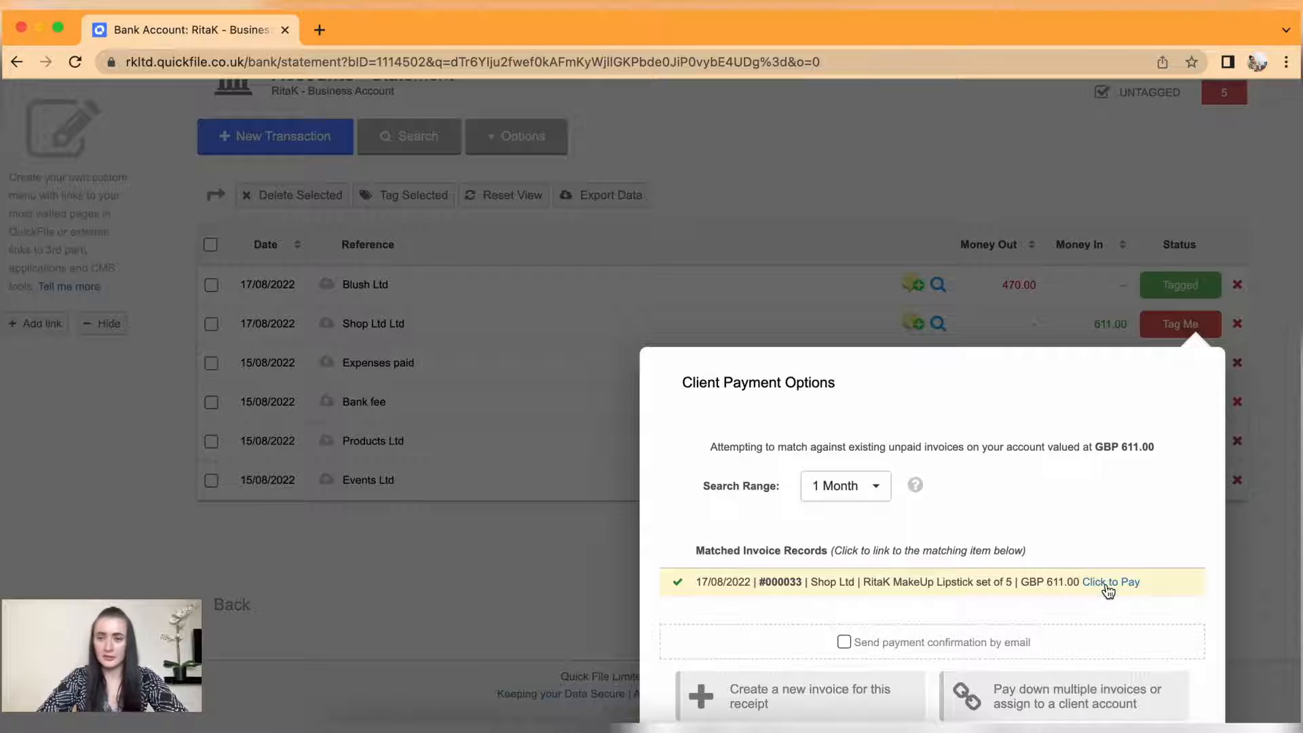
left_click(1110, 581)
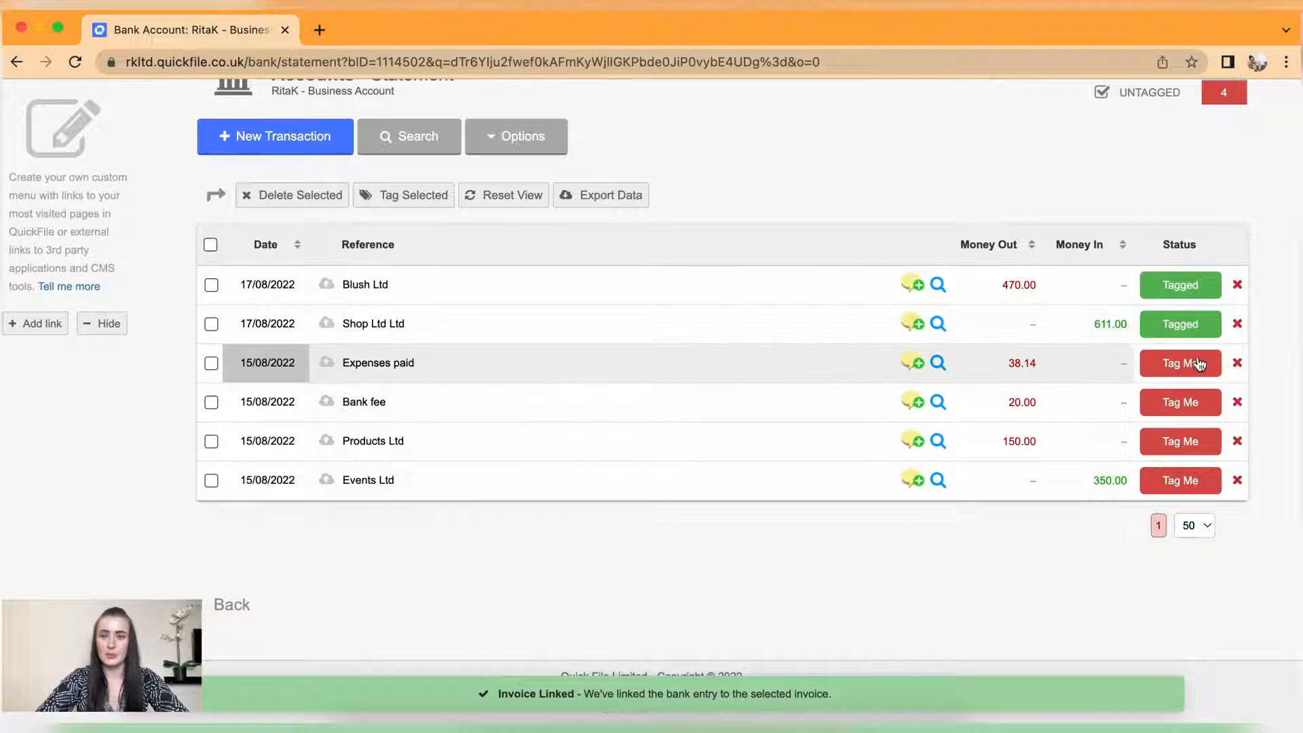
Start tagging the £38.14 Expenses paid transaction and return to its type choices.
left_click(1178, 363)
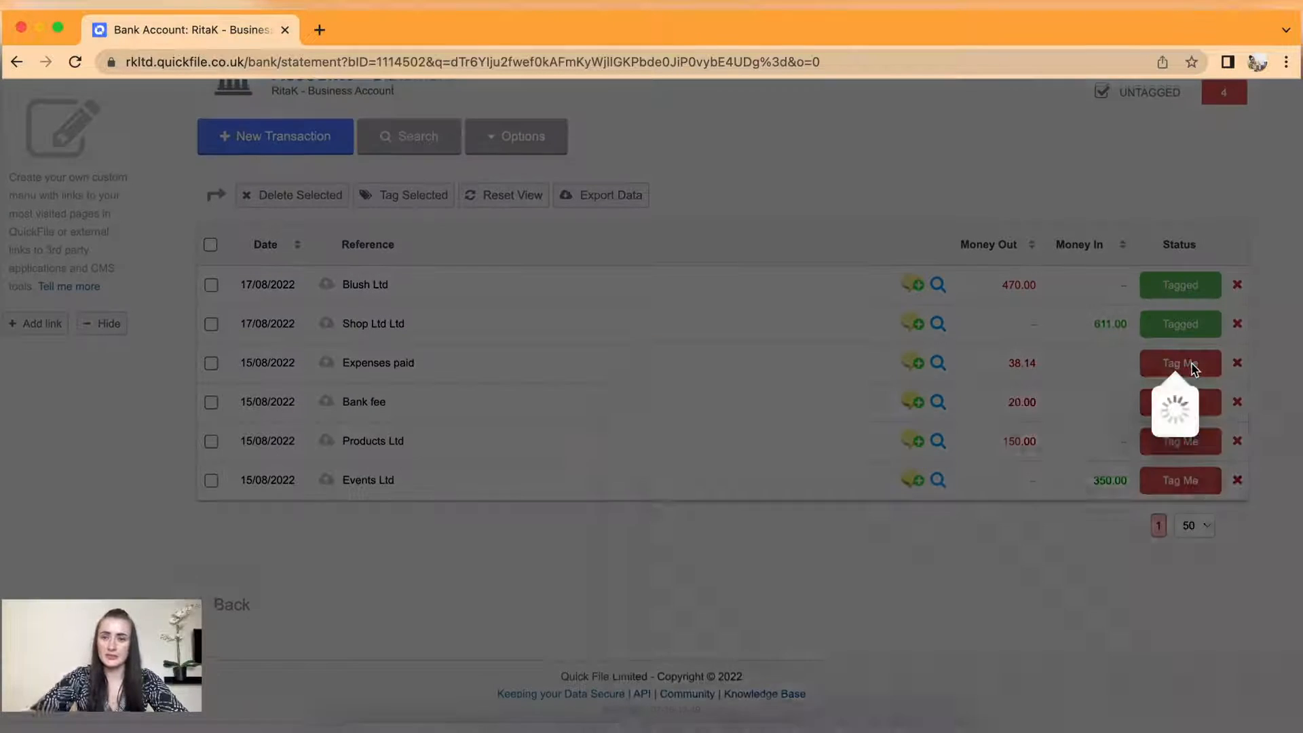
left_click(1178, 362)
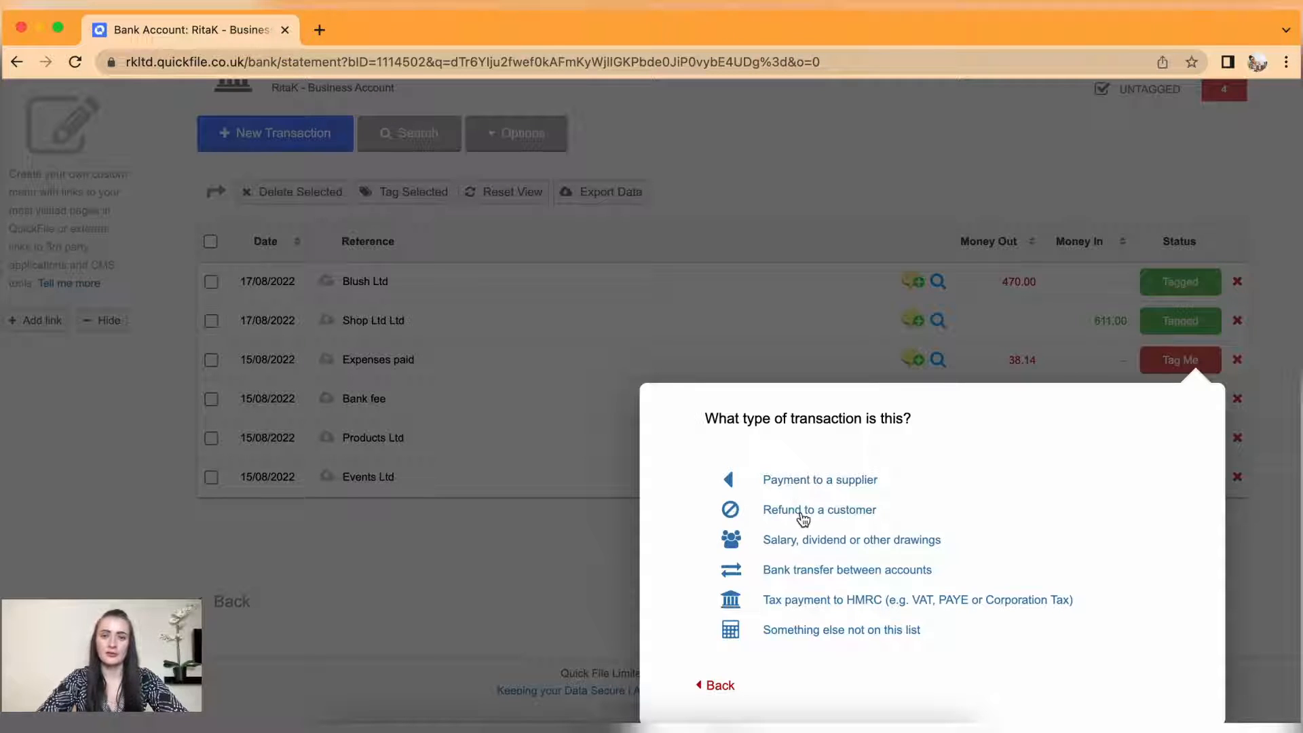
mouse_move(803, 551)
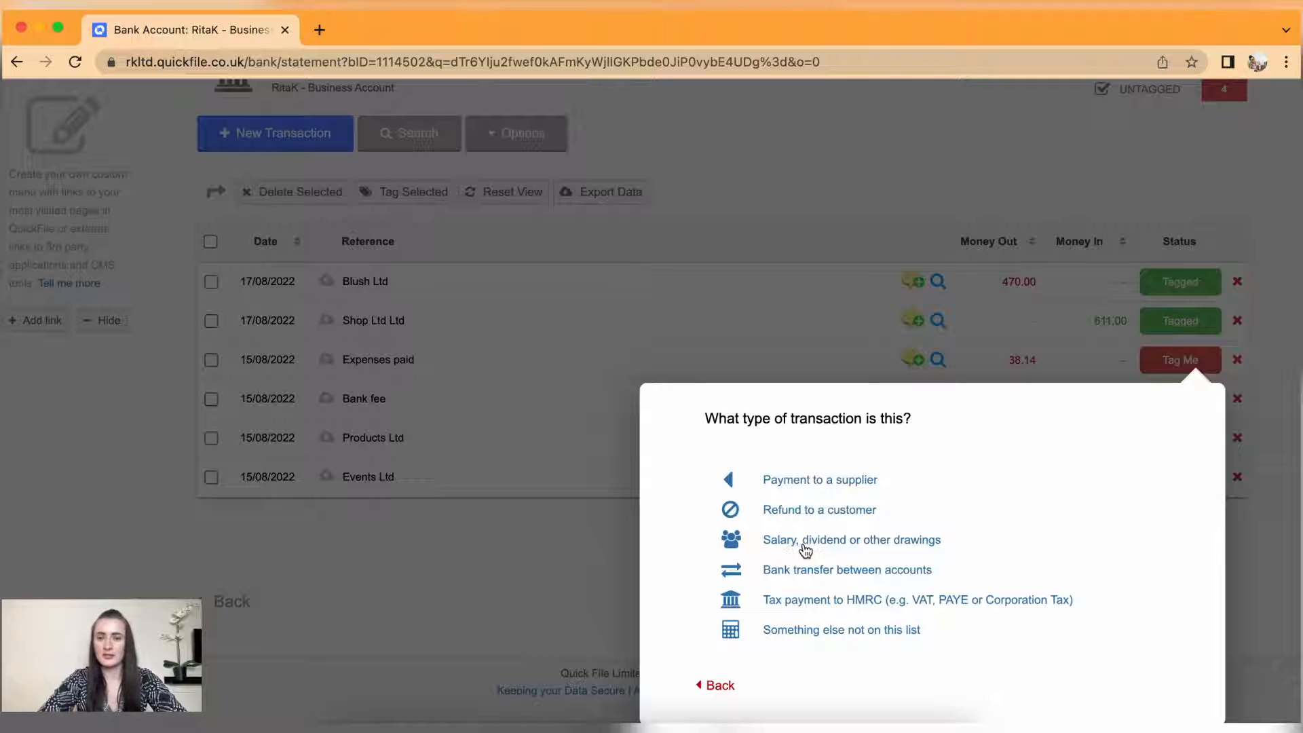
mouse_move(836, 588)
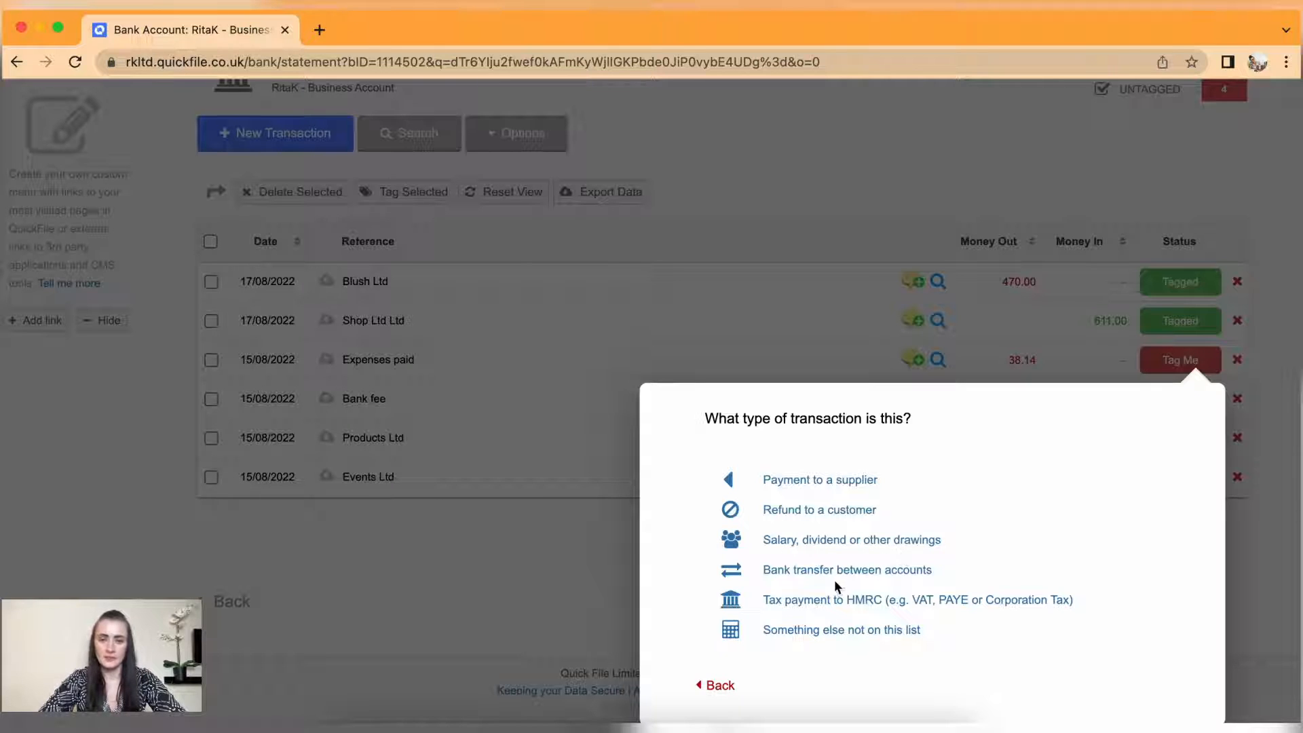
mouse_move(890, 588)
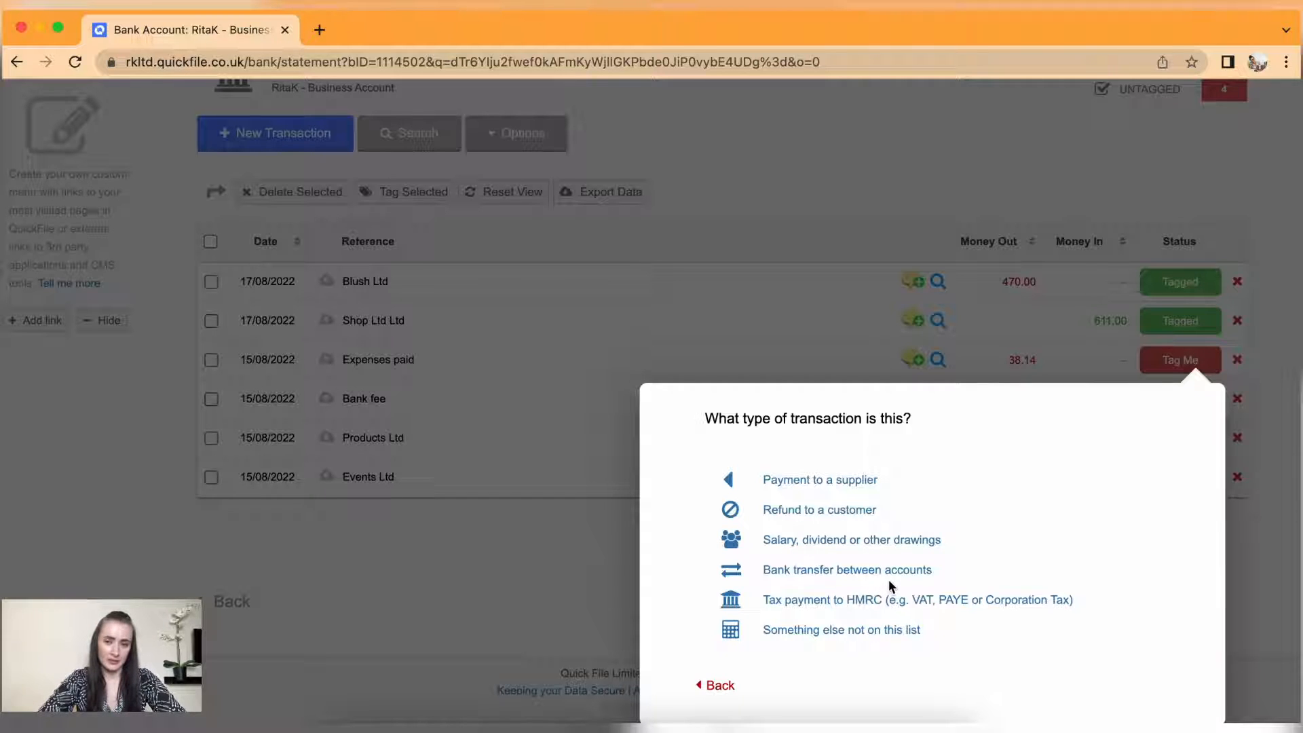
mouse_move(848, 611)
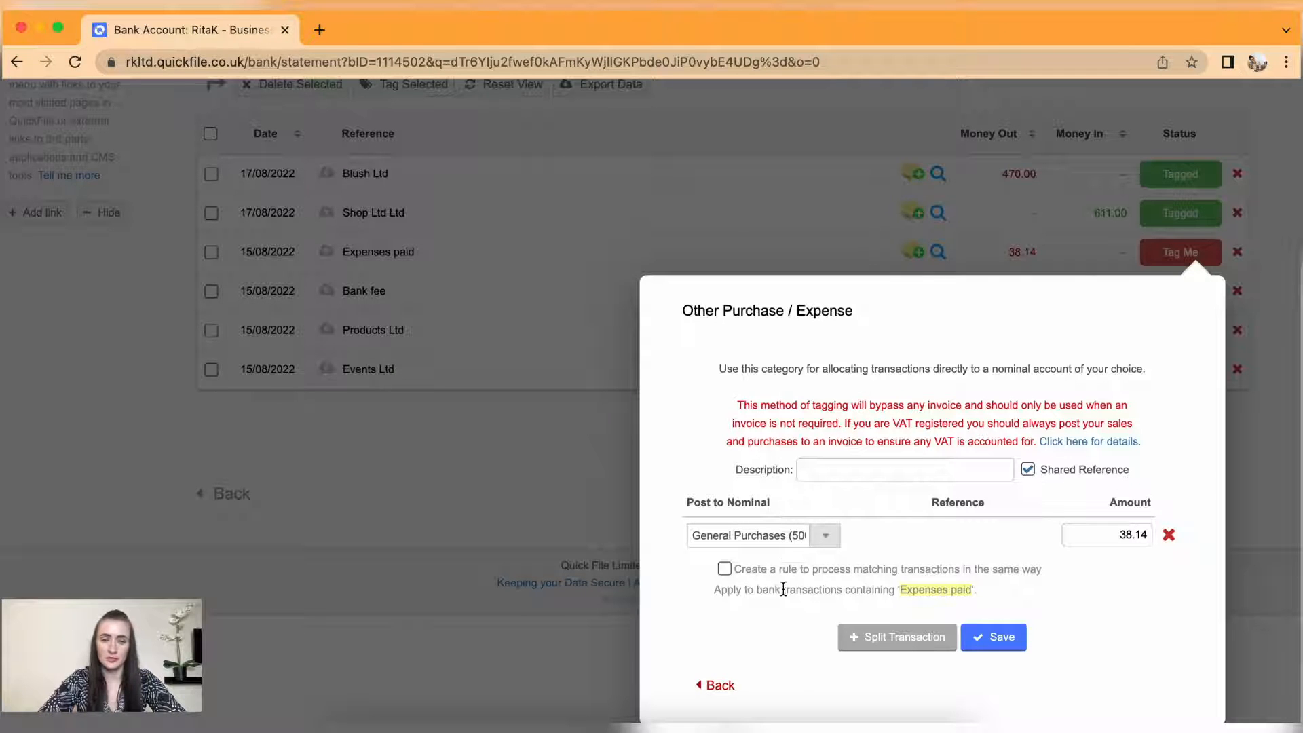
left_click(714, 685)
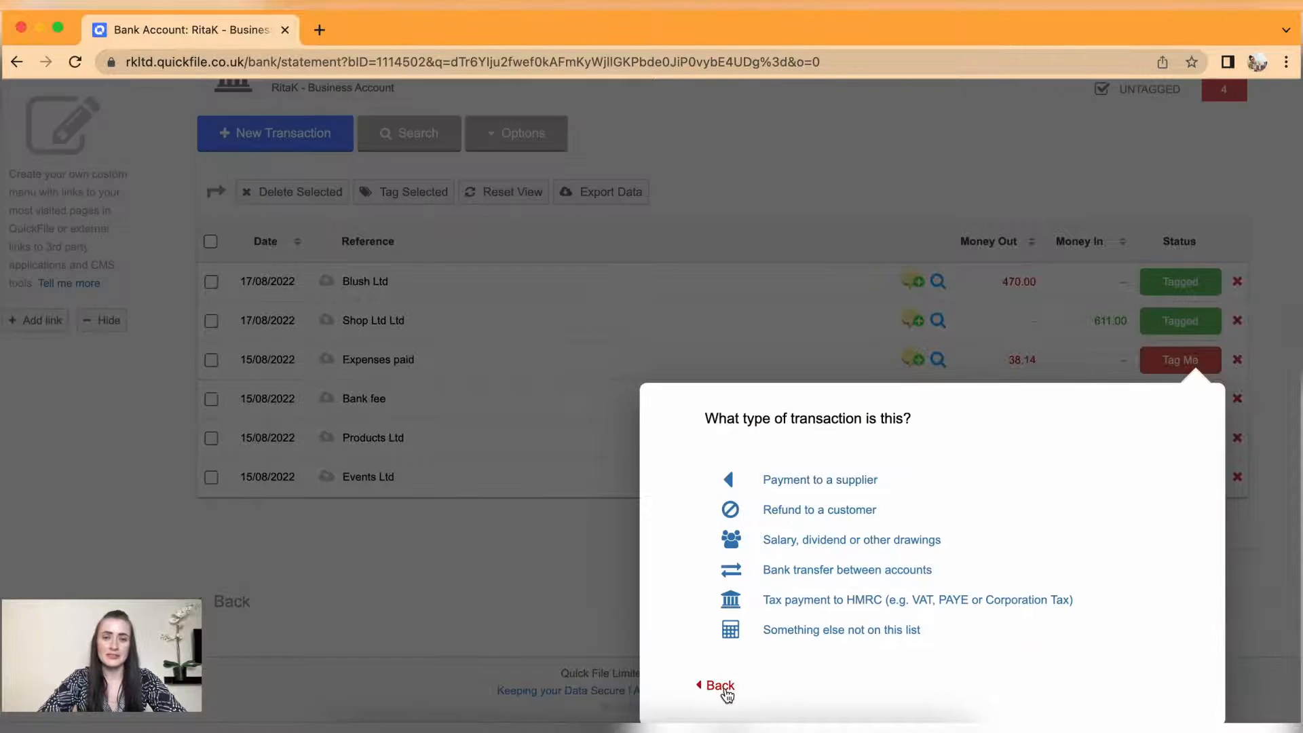
left_click(818, 480)
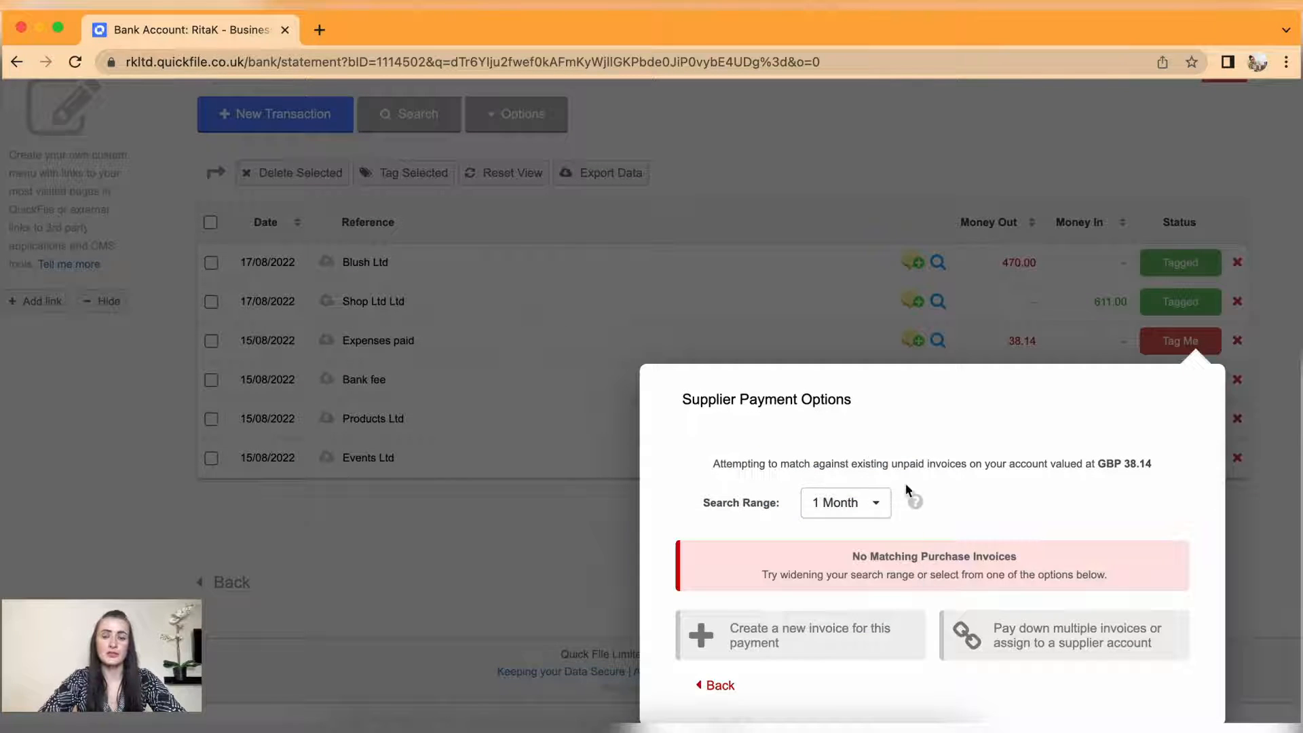
mouse_move(1051, 566)
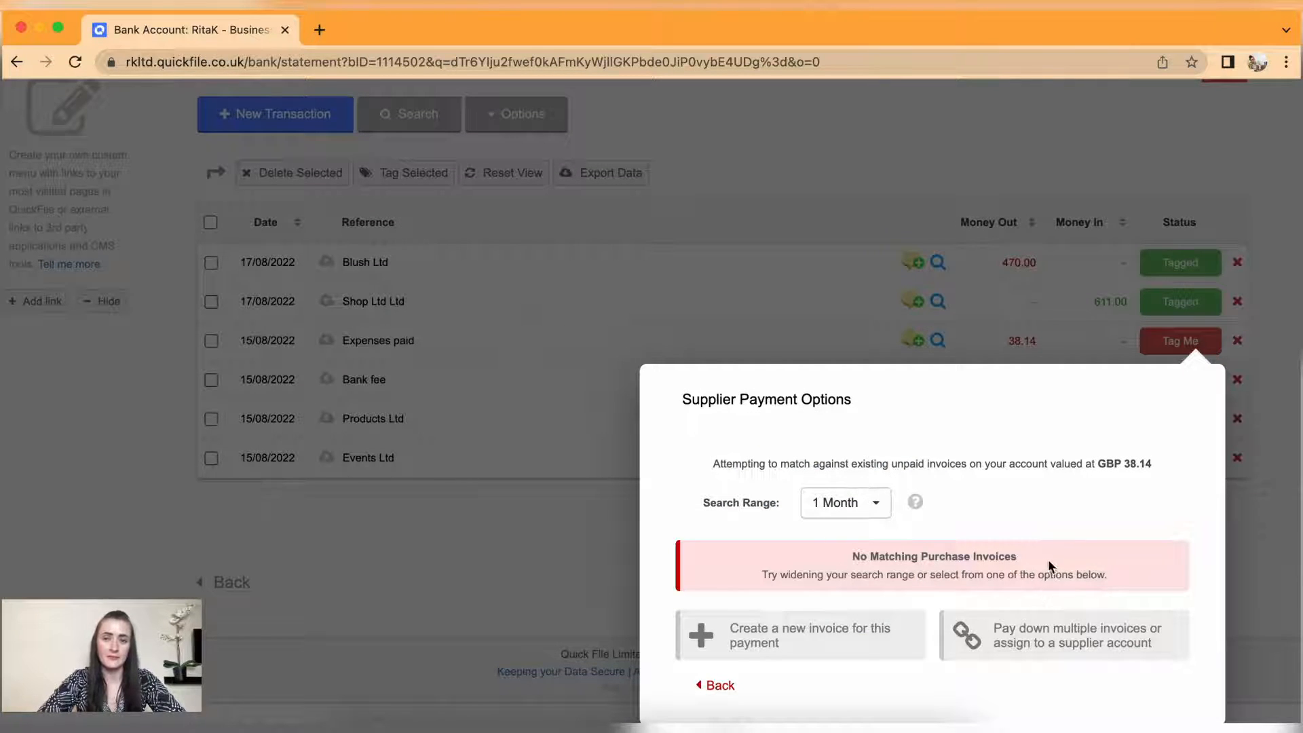
mouse_move(1080, 604)
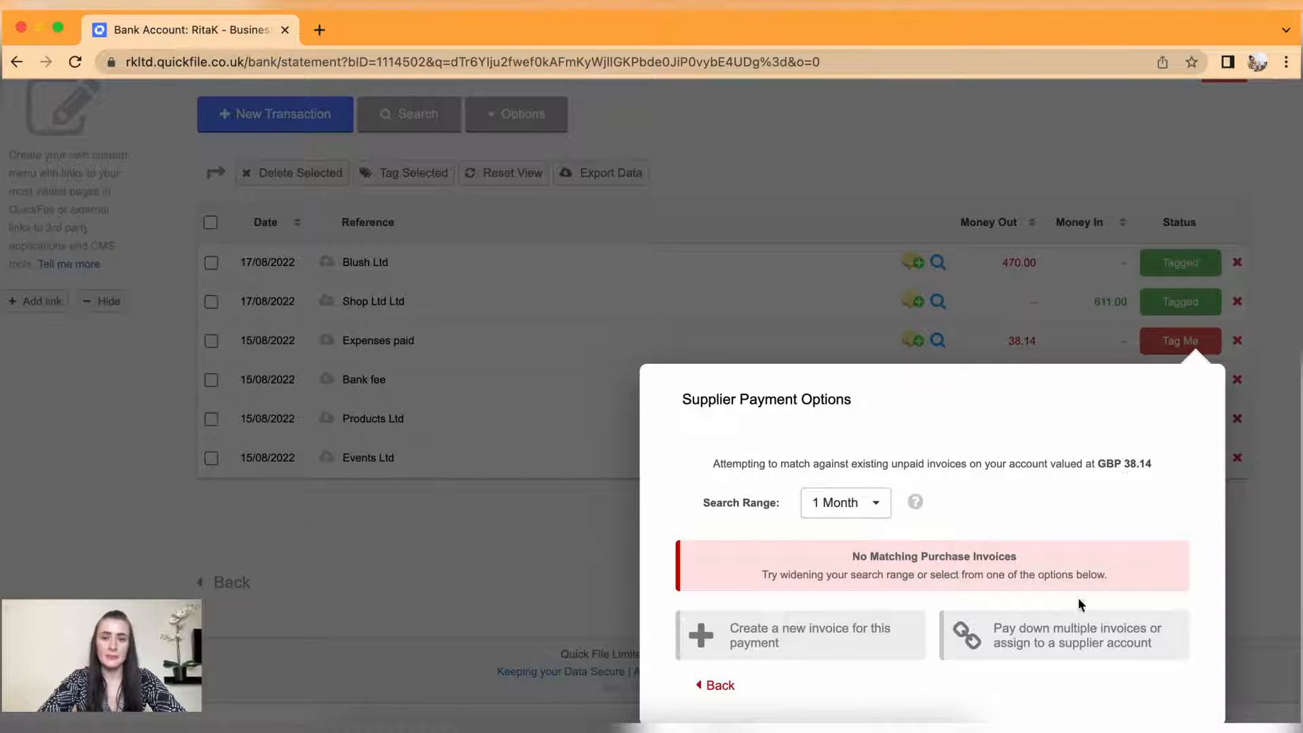
mouse_move(1029, 647)
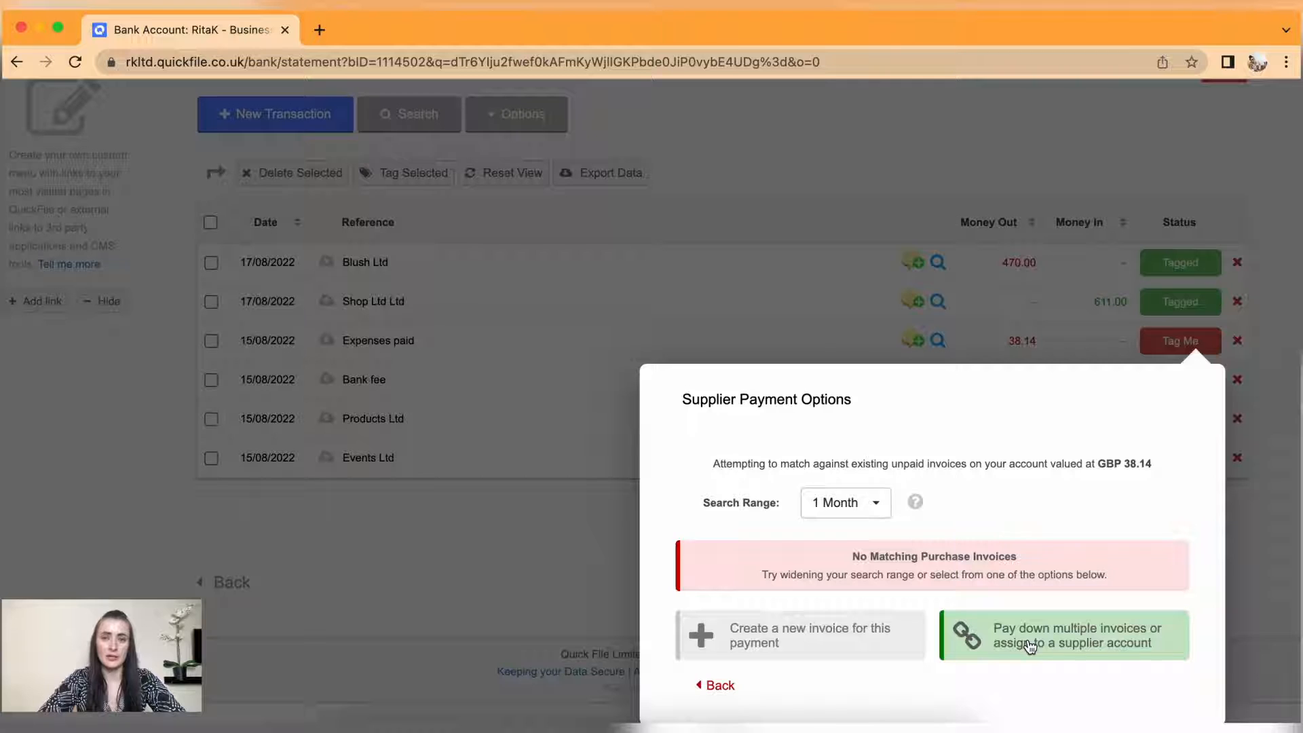
left_click(1064, 635)
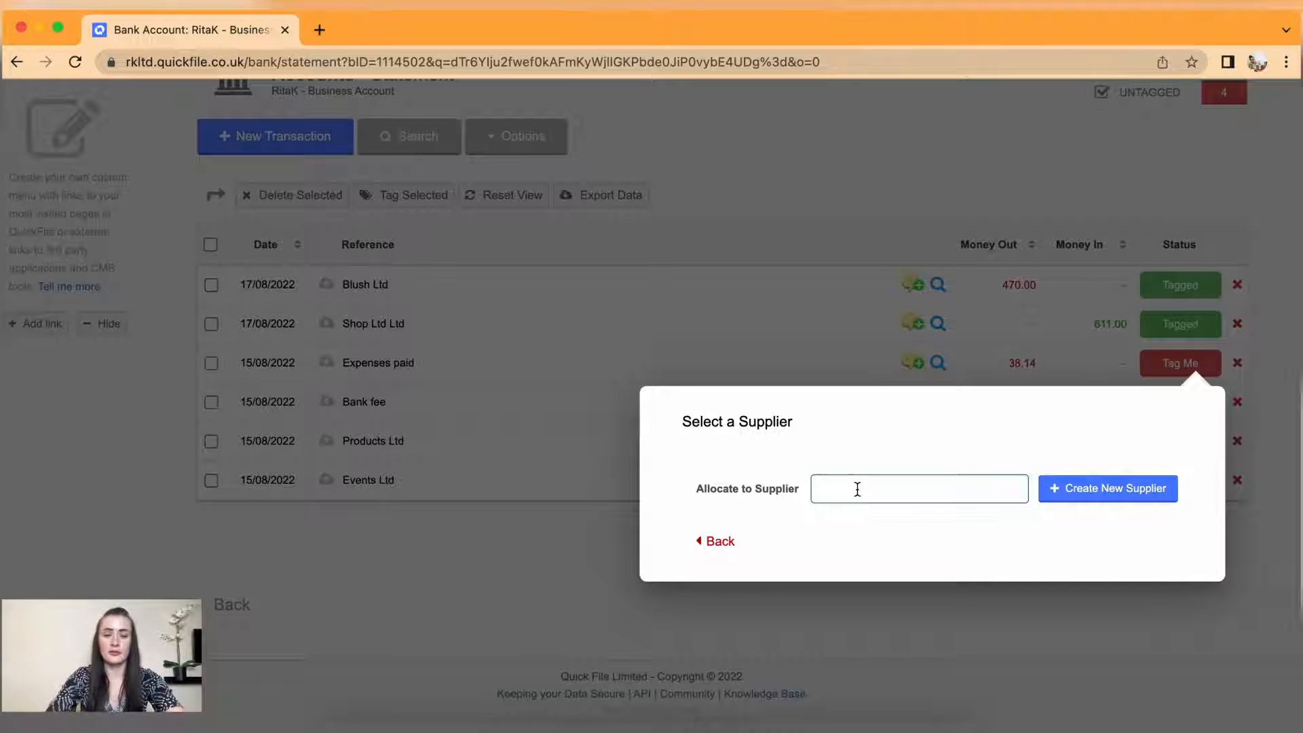
type("Rita K.")
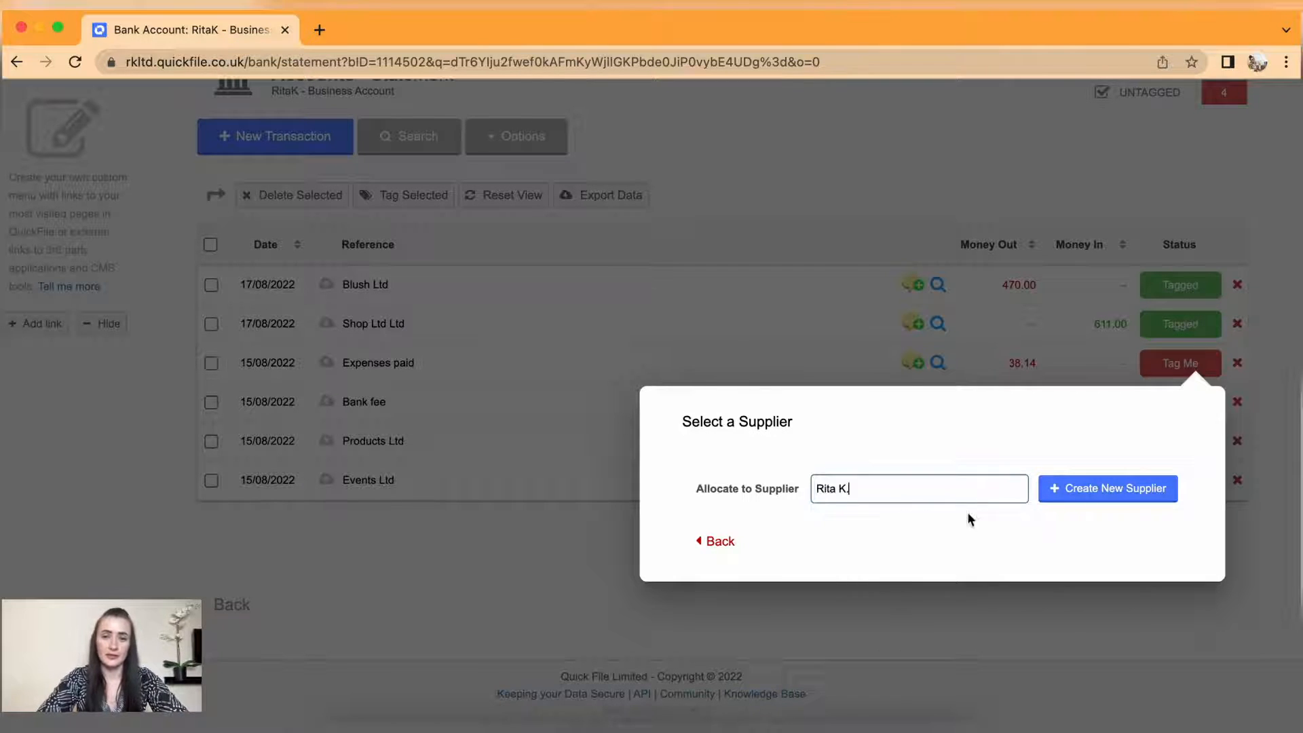
left_click(1107, 489)
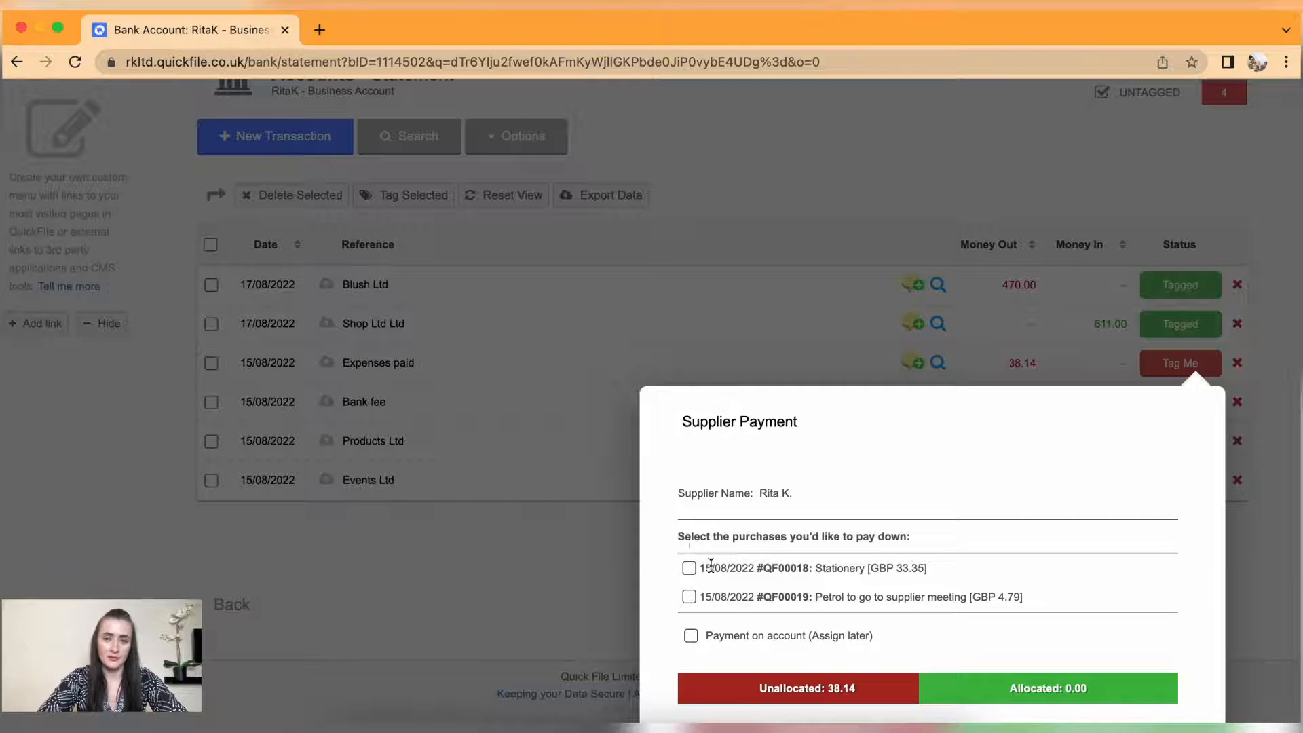
left_click(689, 567)
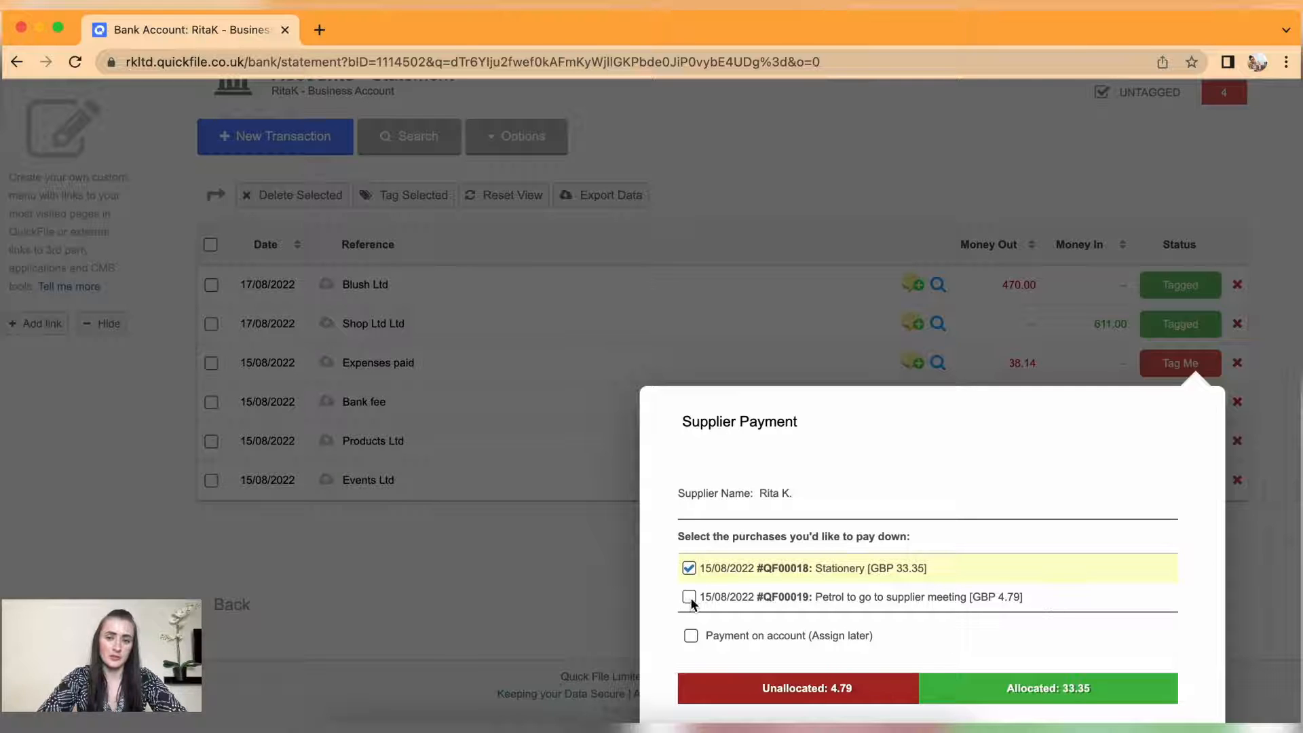
left_click(689, 597)
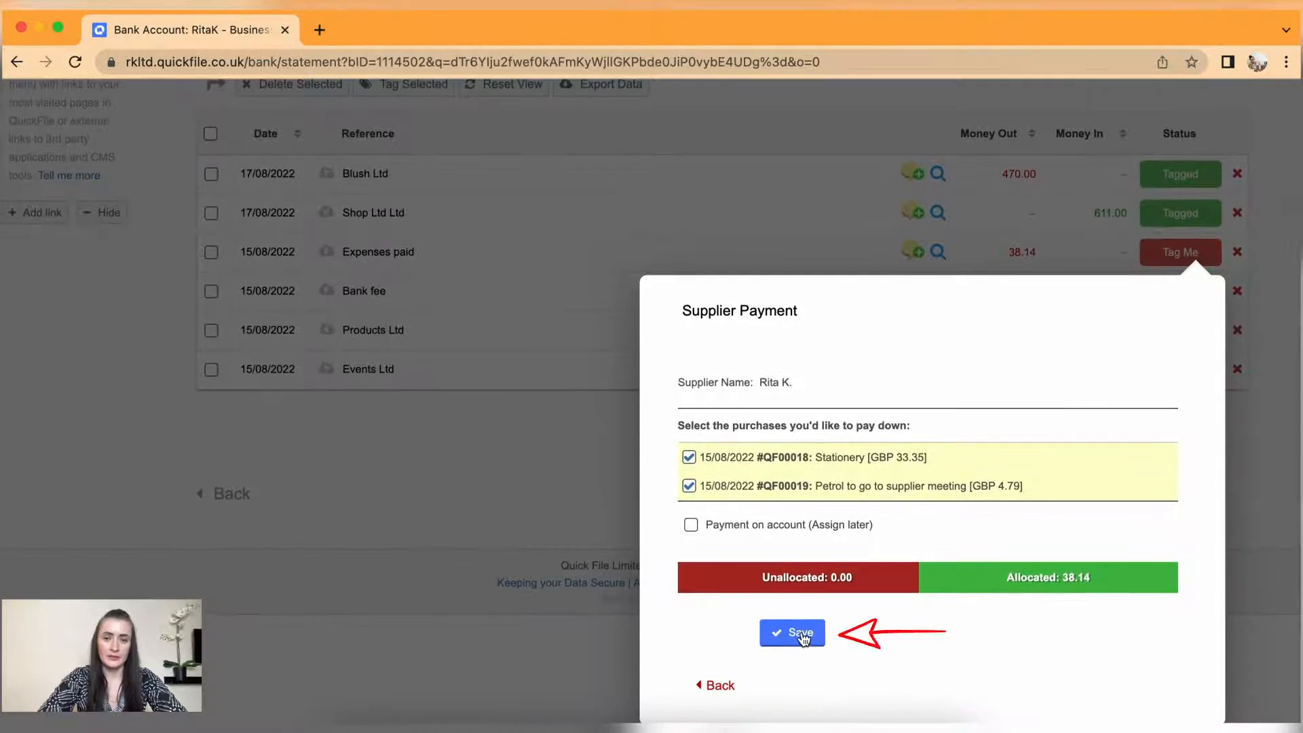
left_click(790, 633)
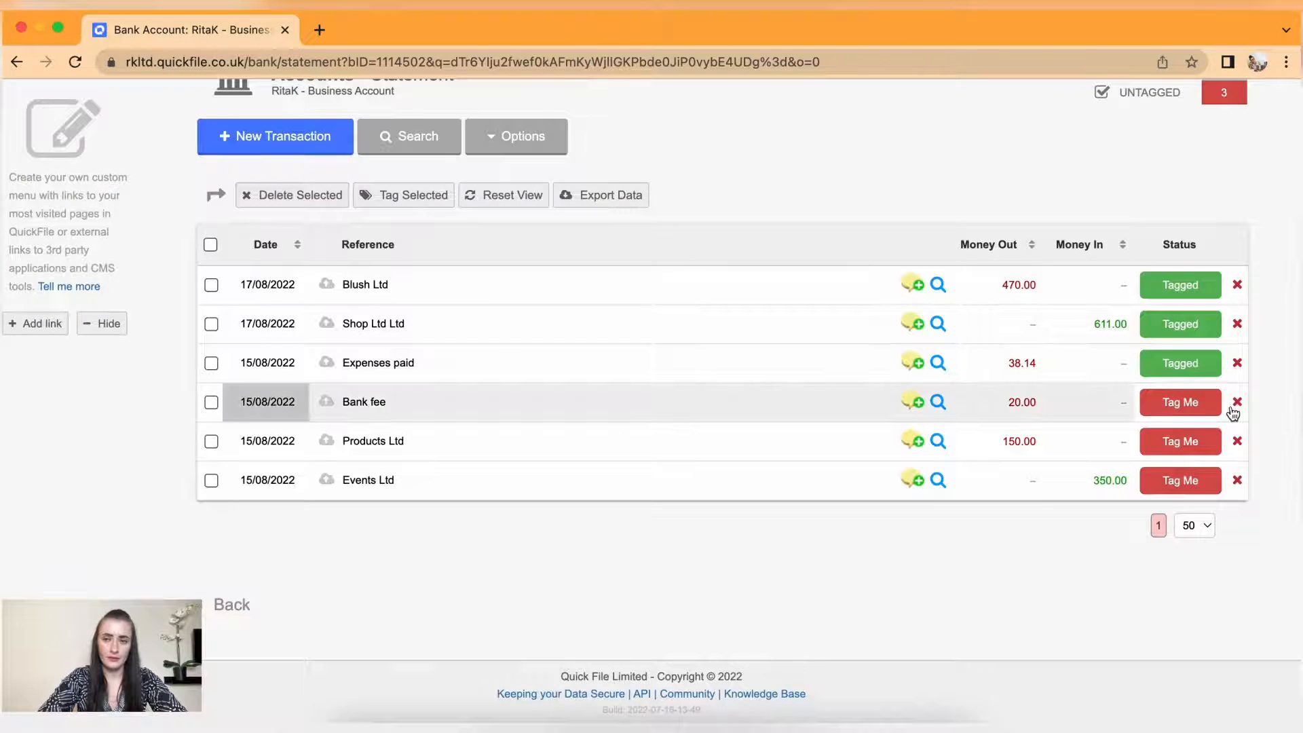
Tag the £20 Bank fee as 'Bank charges' posted to the Bank Charges (7901) nominal.
left_click(1179, 401)
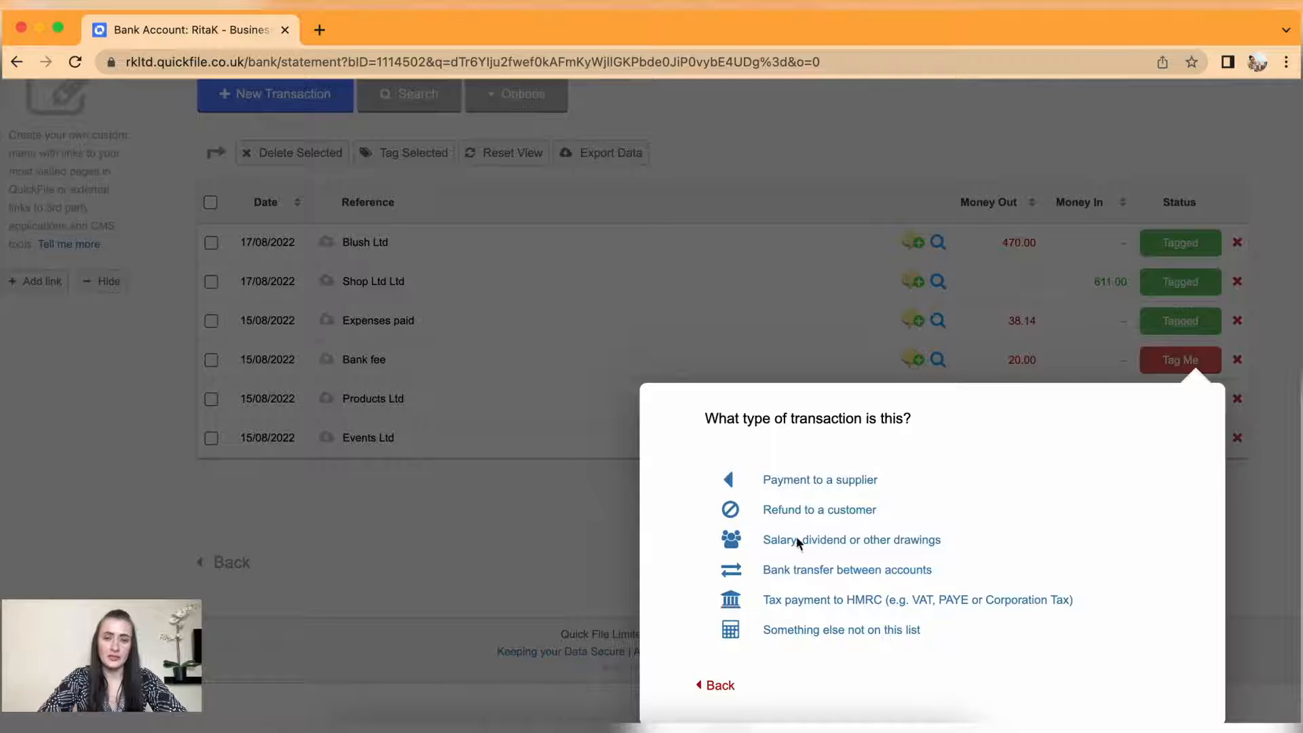
mouse_move(838, 637)
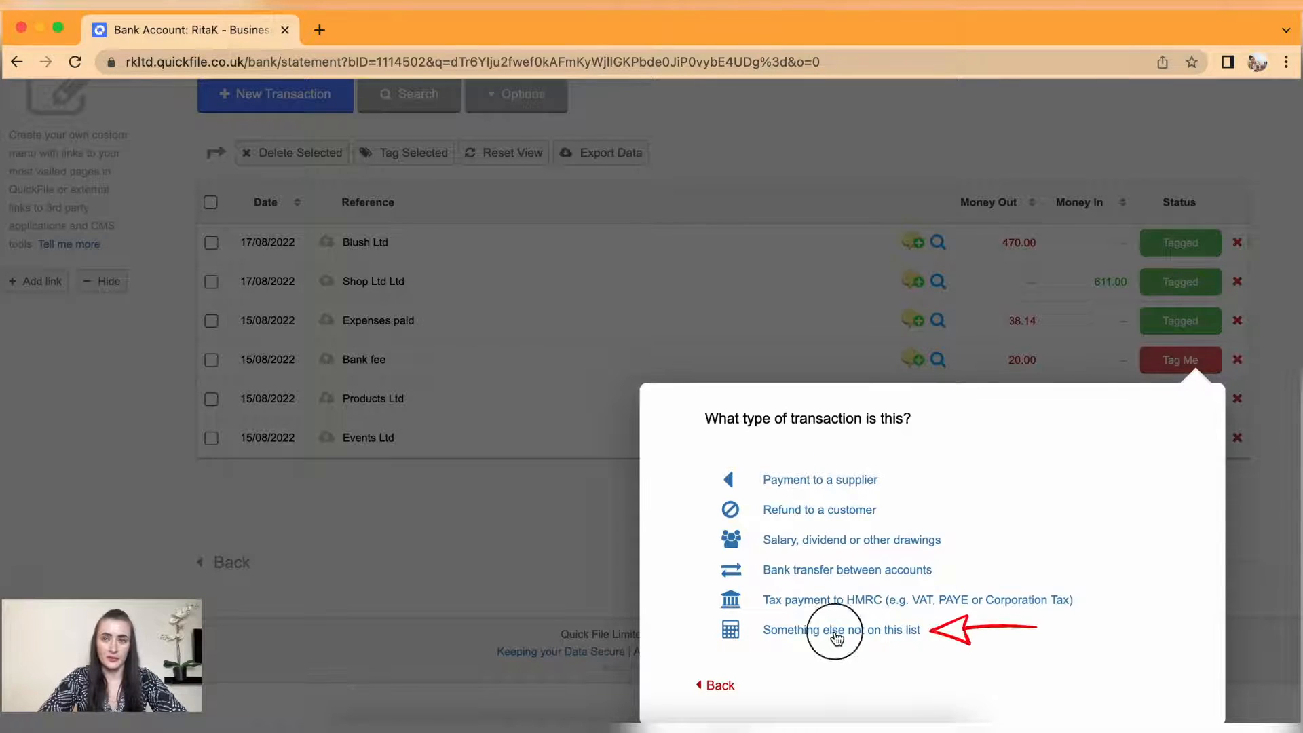
left_click(841, 630)
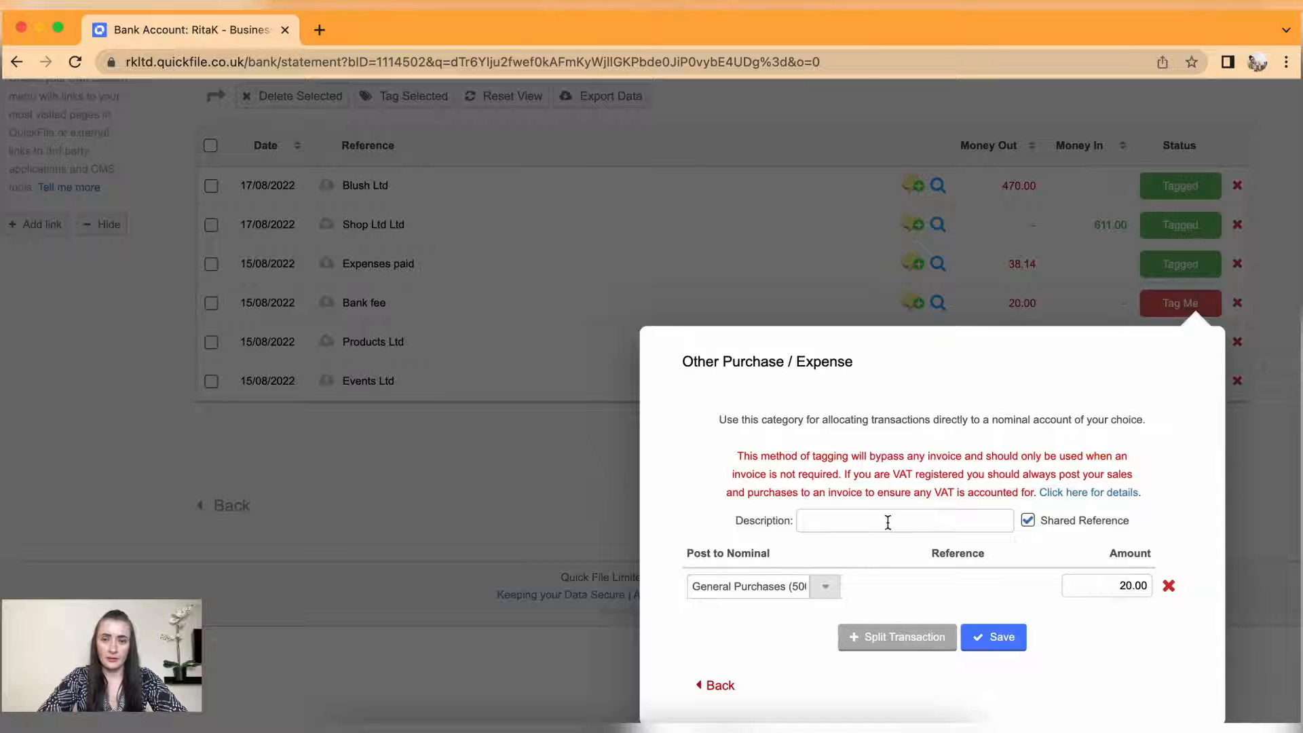
type("Bank charges")
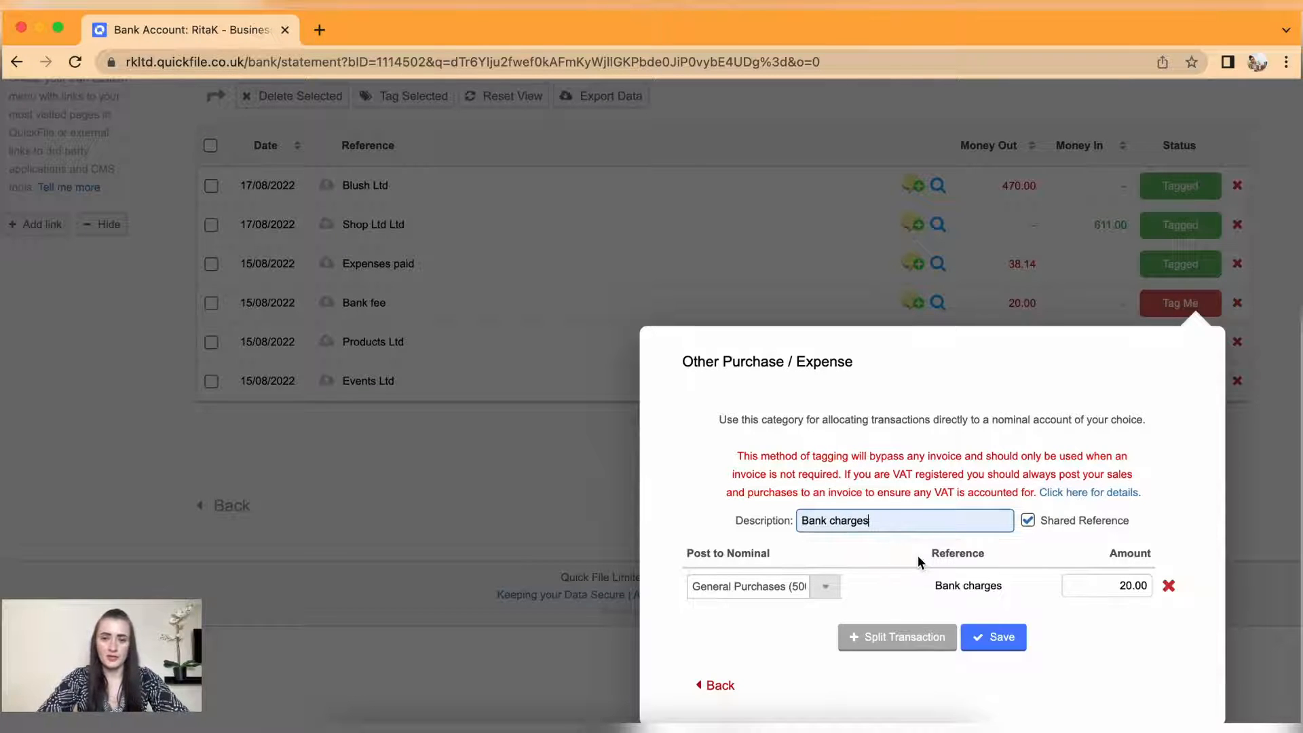
left_click(825, 586)
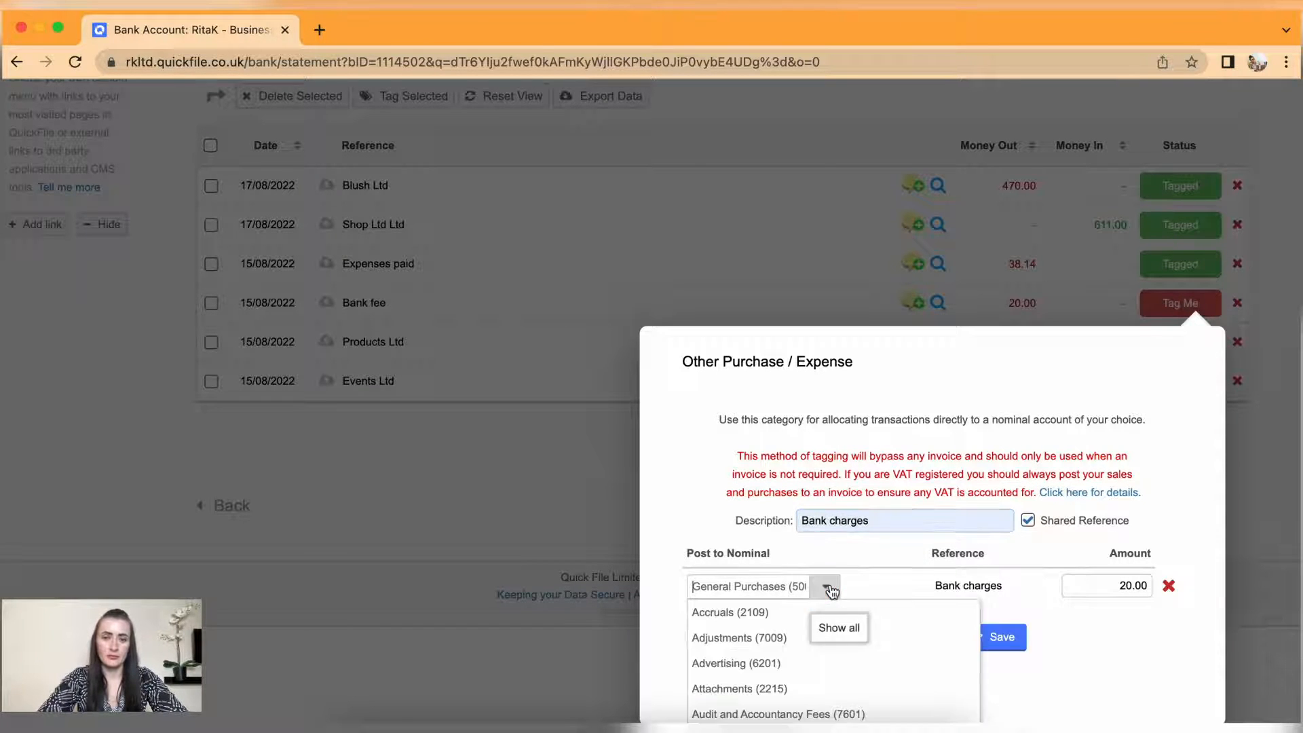
scroll("down", 3)
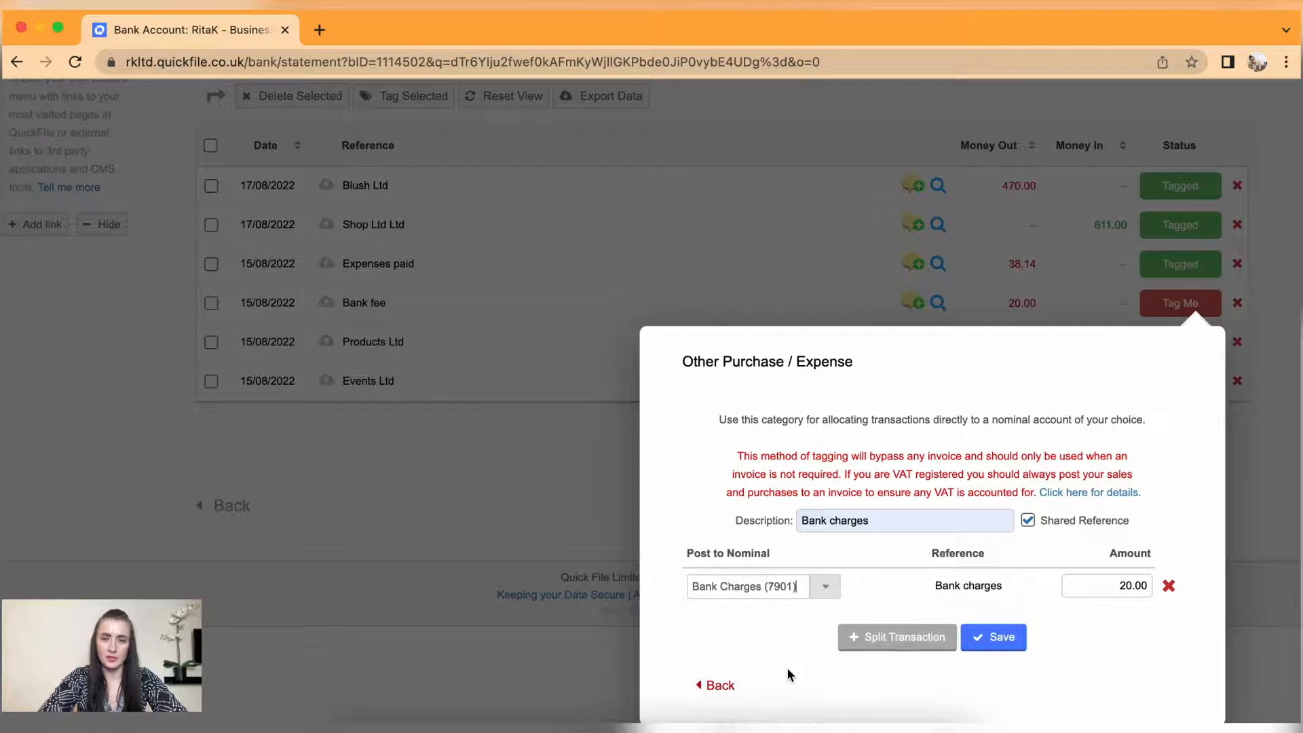
left_click(992, 637)
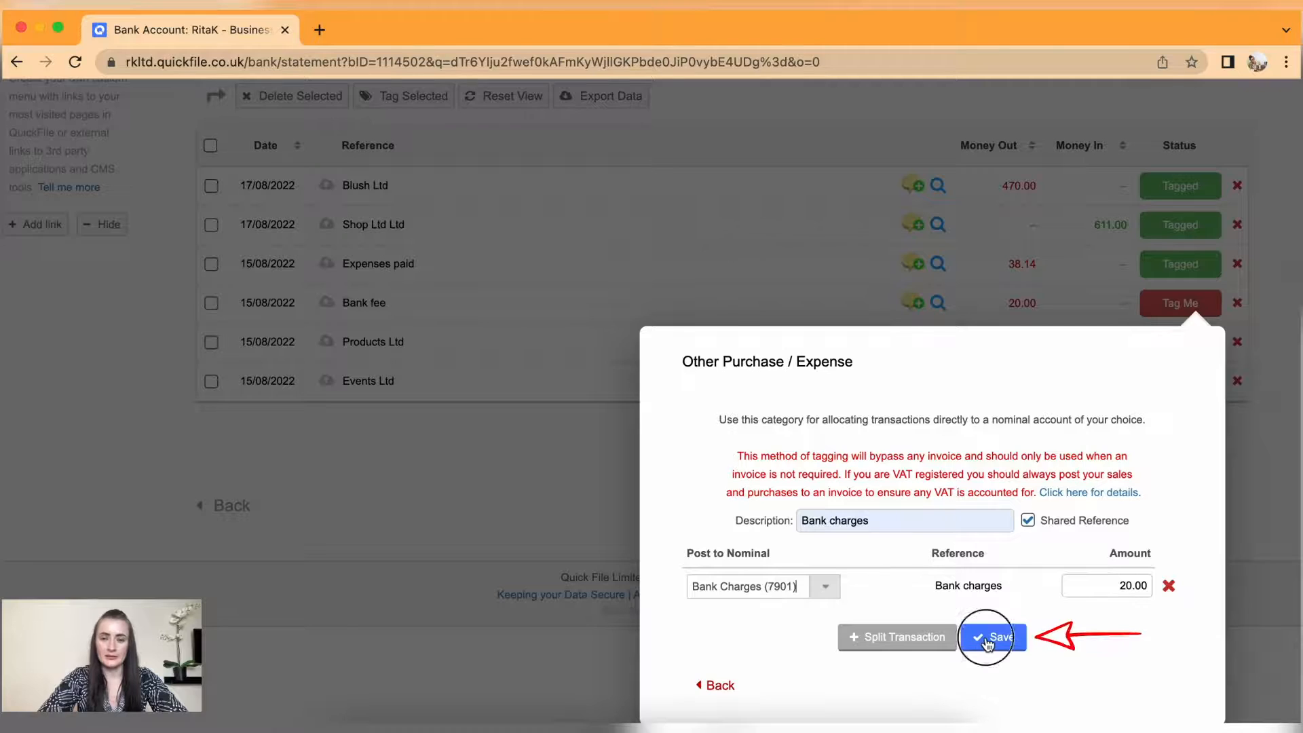
left_click(991, 637)
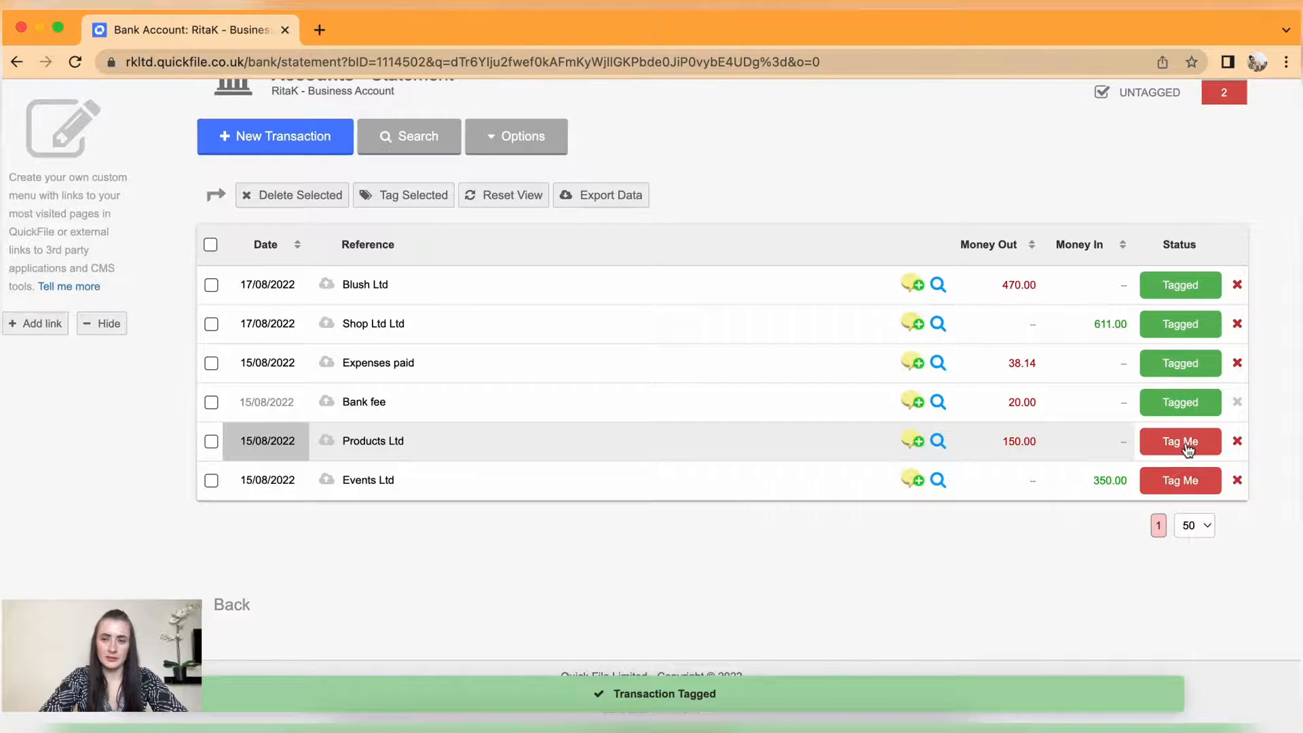
Tag the Products Ltd payment against its matching £150 supplier purchase.
left_click(1179, 441)
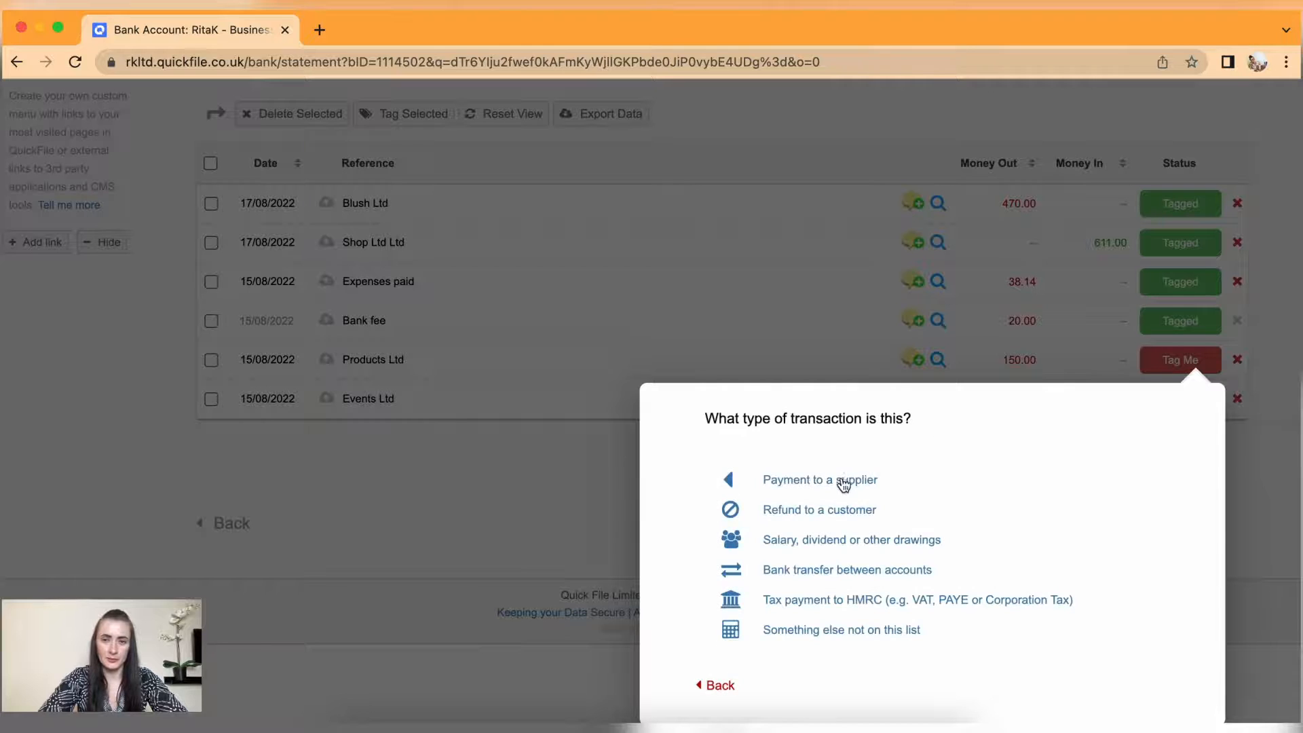
left_click(819, 480)
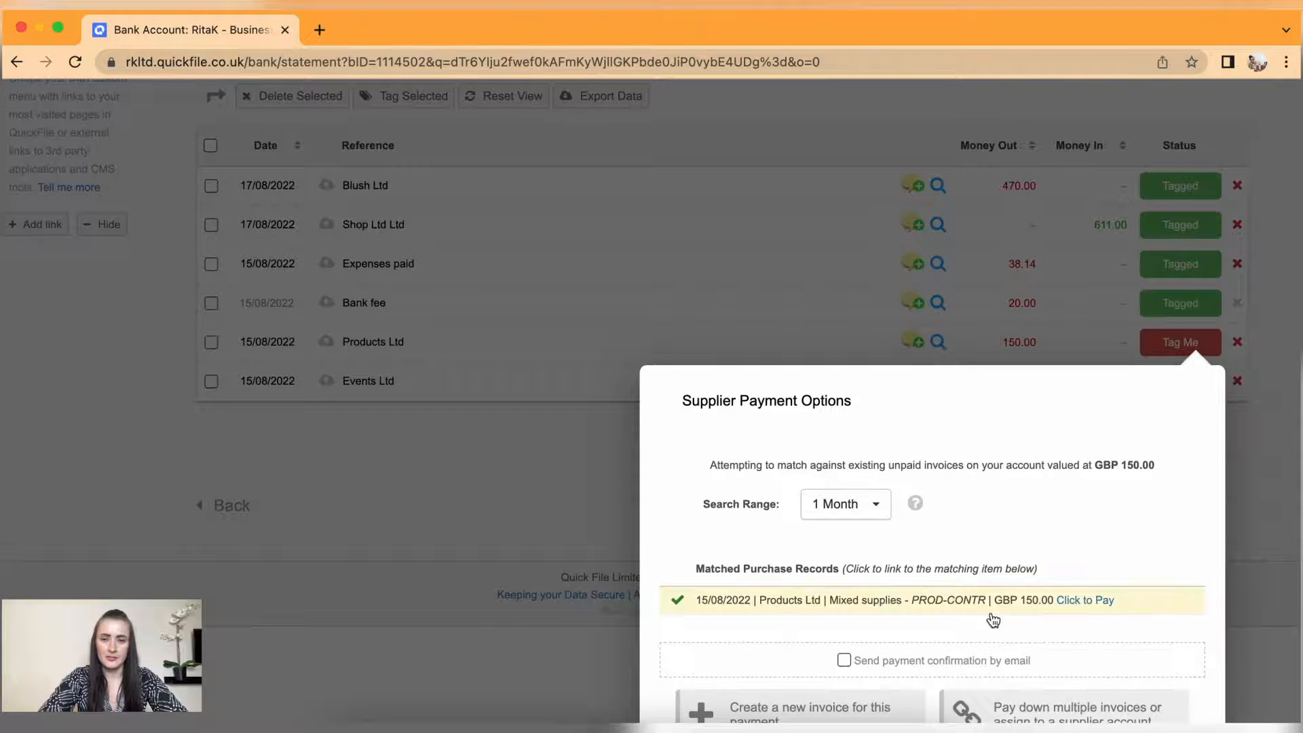
left_click(1084, 599)
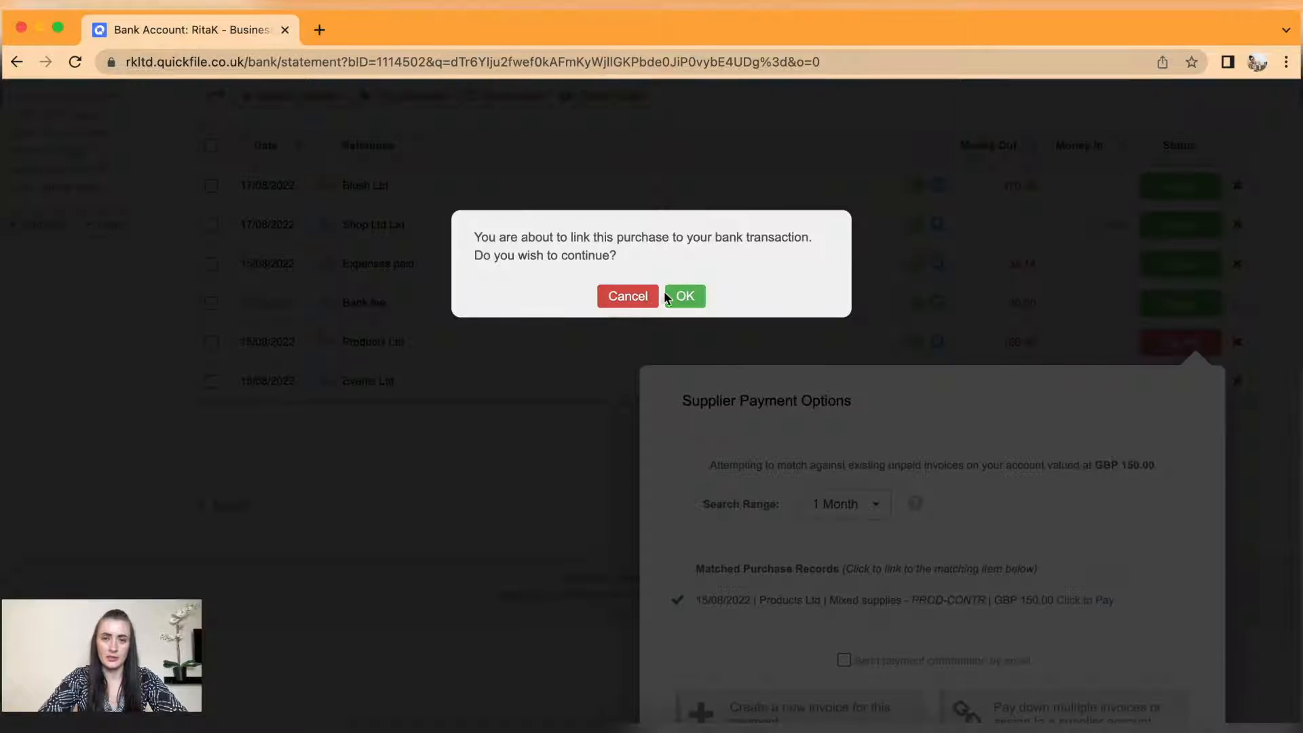
left_click(685, 296)
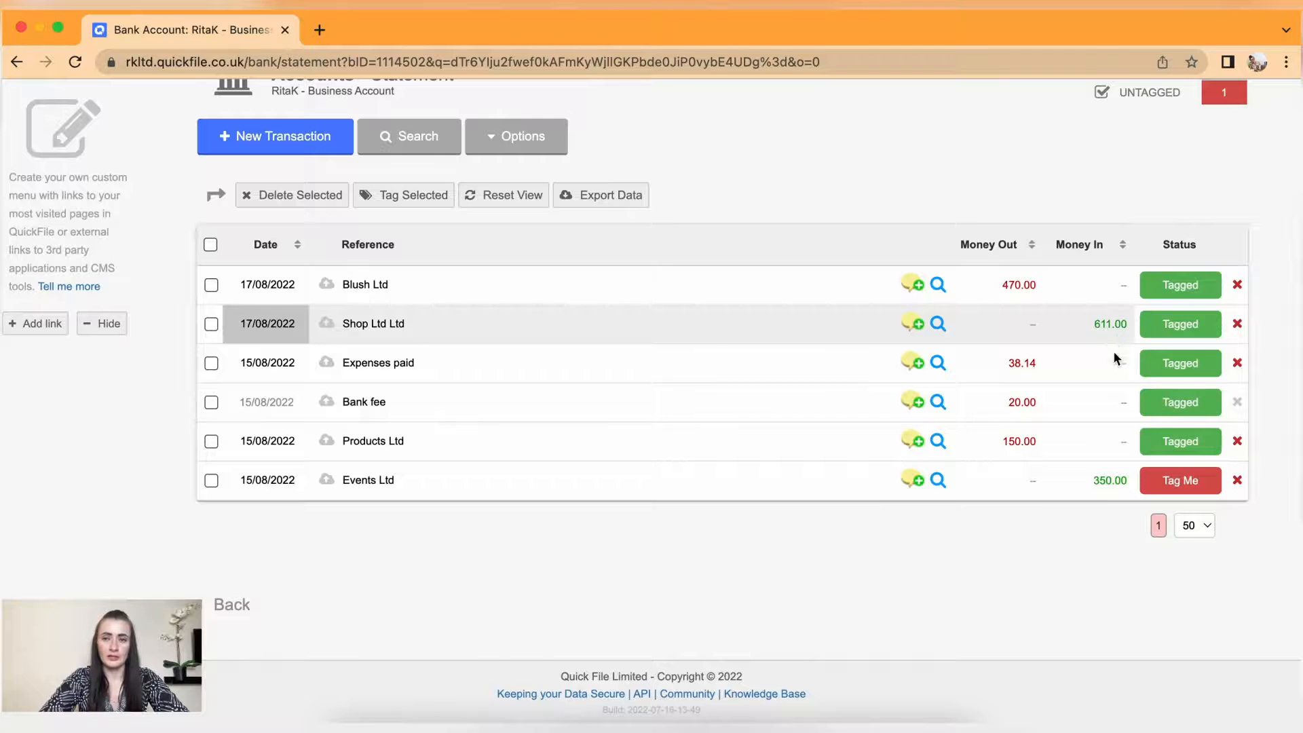
Tag the £350 Events Ltd receipt as customer payment of invoice #000031.
left_click(1179, 481)
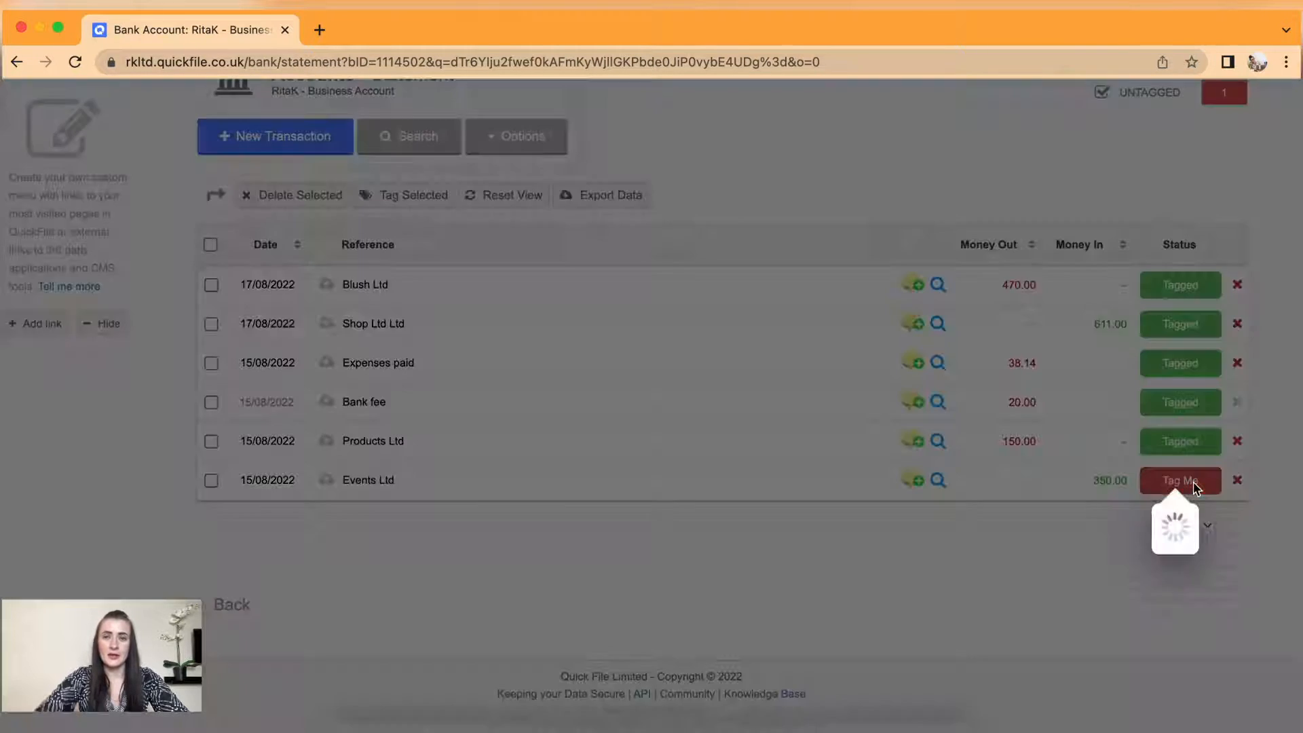
left_click(1179, 480)
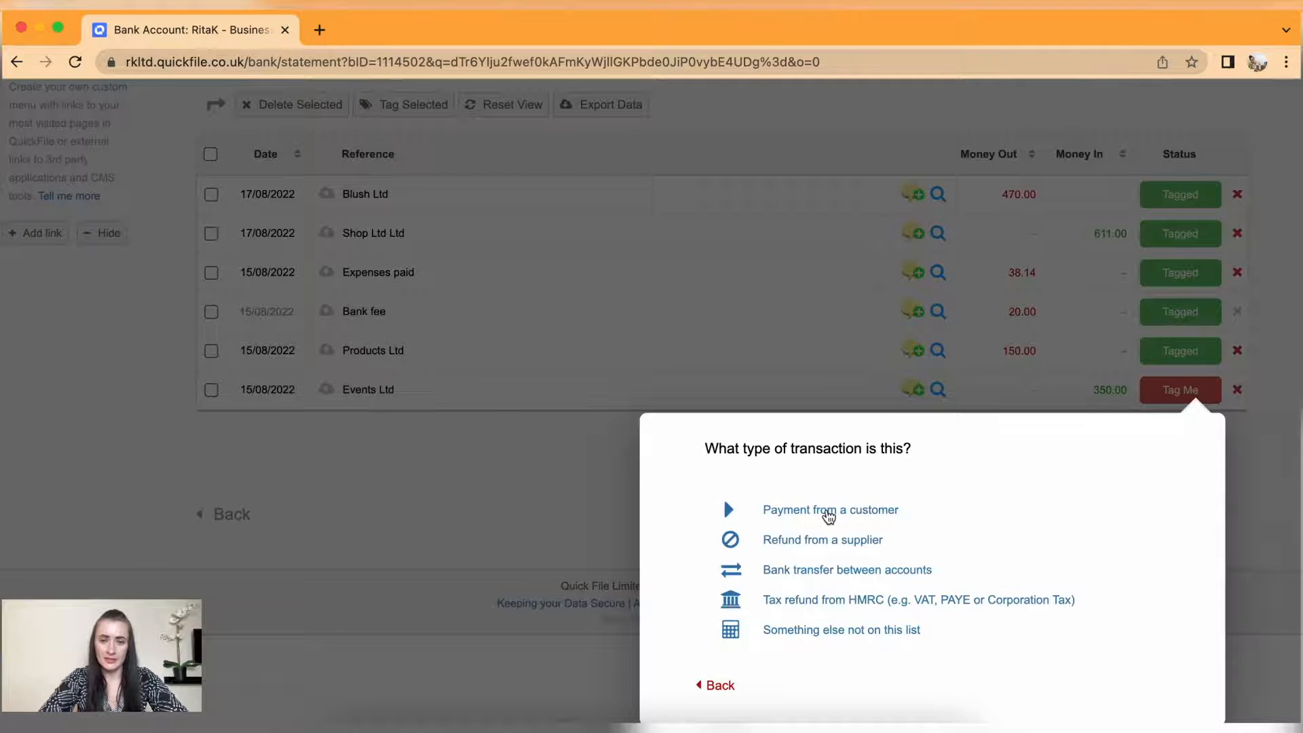
left_click(830, 510)
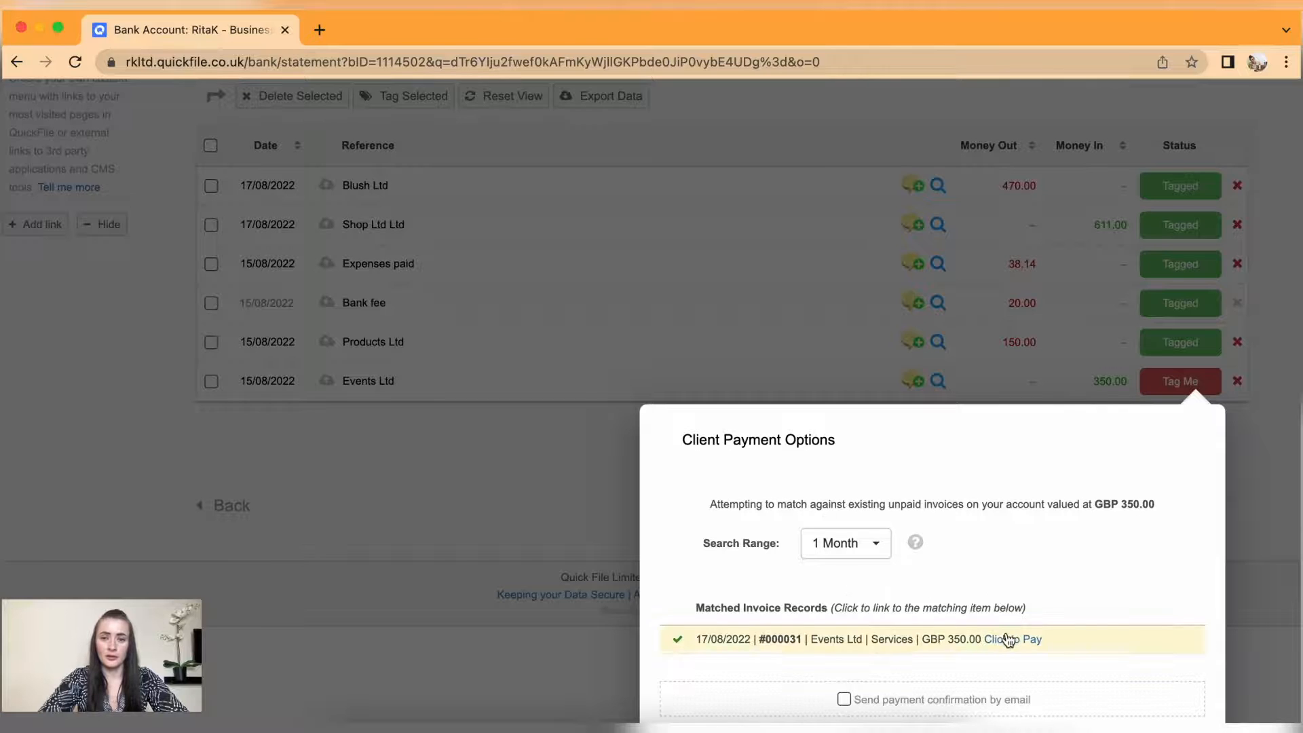
mouse_move(1011, 639)
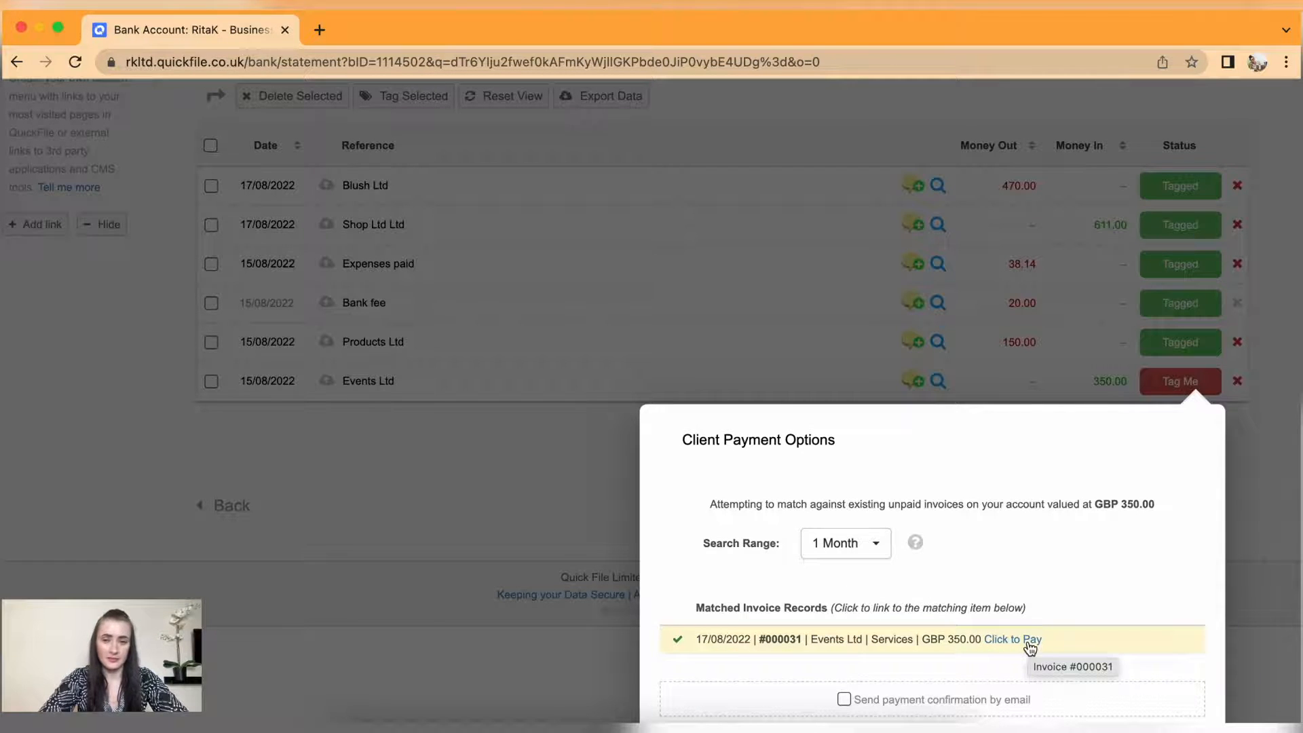
left_click(1012, 639)
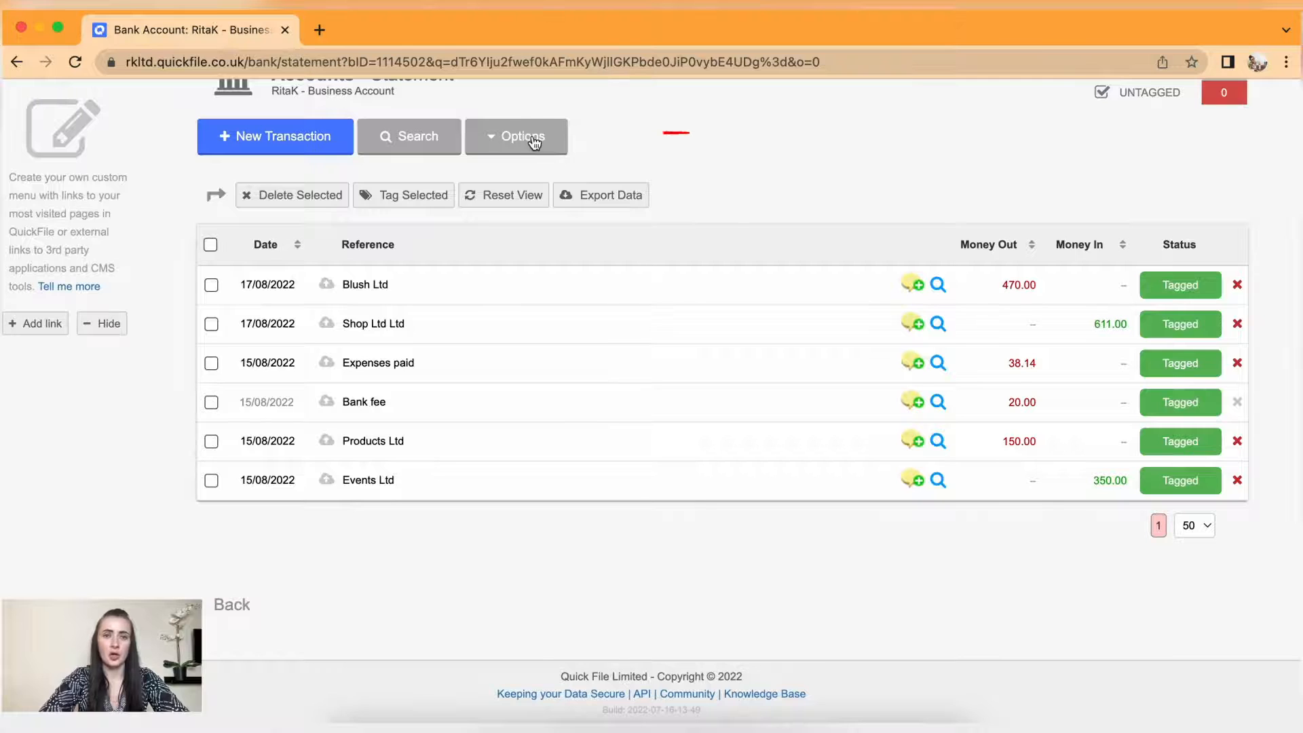
Reconcile 01/08/2022–17/08/2022 with start balance 850 and end balance 1132.86.
left_click(515, 136)
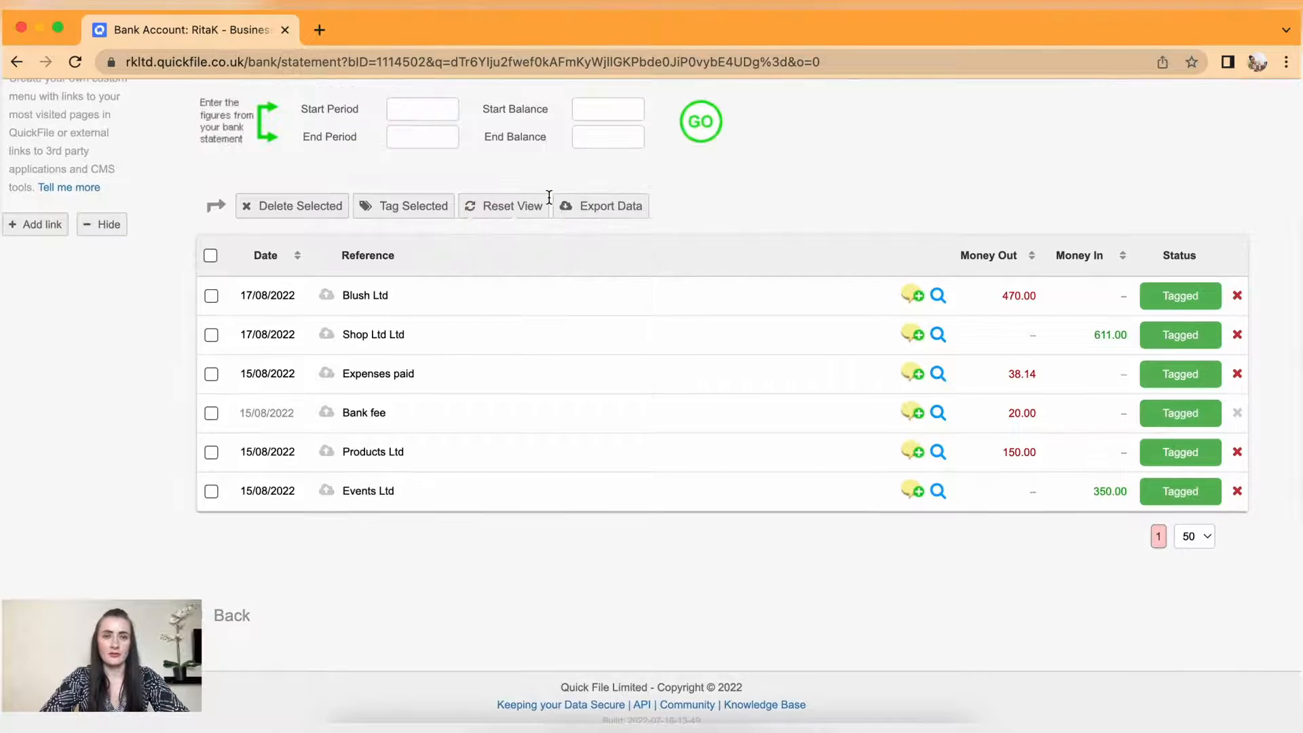
left_click(422, 109)
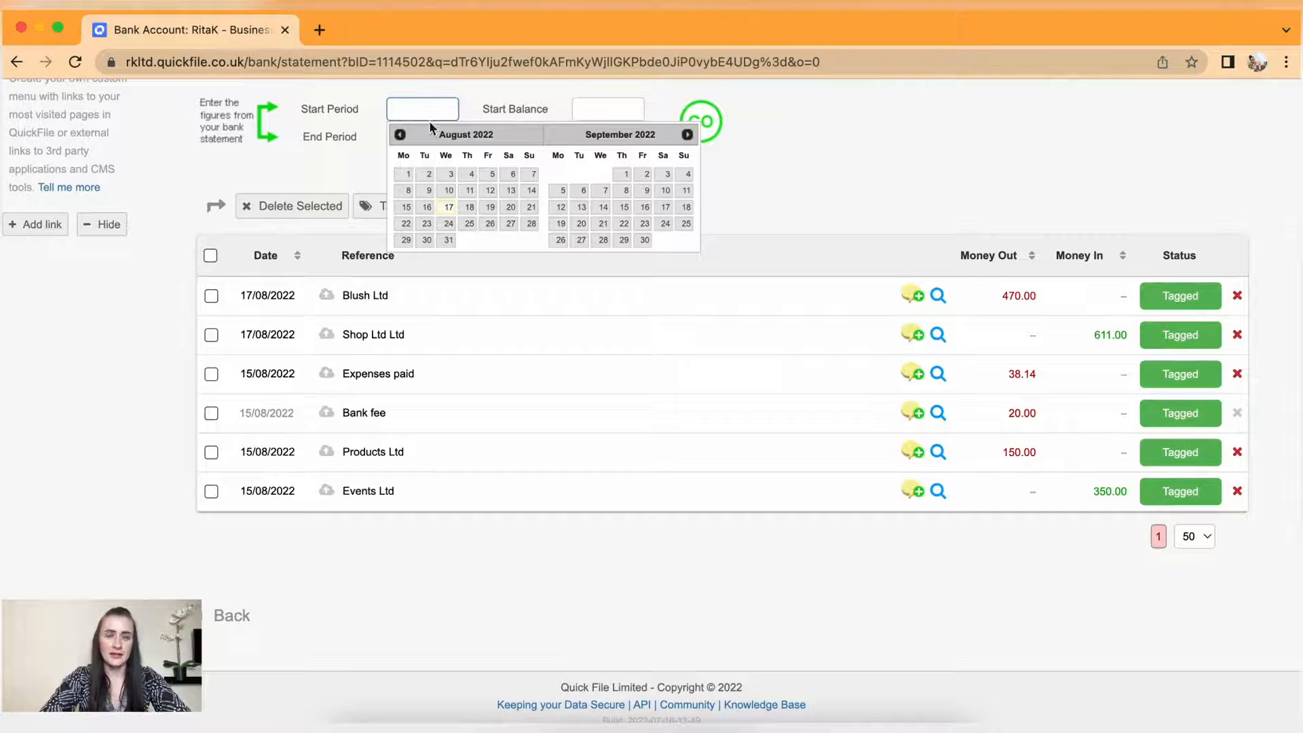
left_click(407, 173)
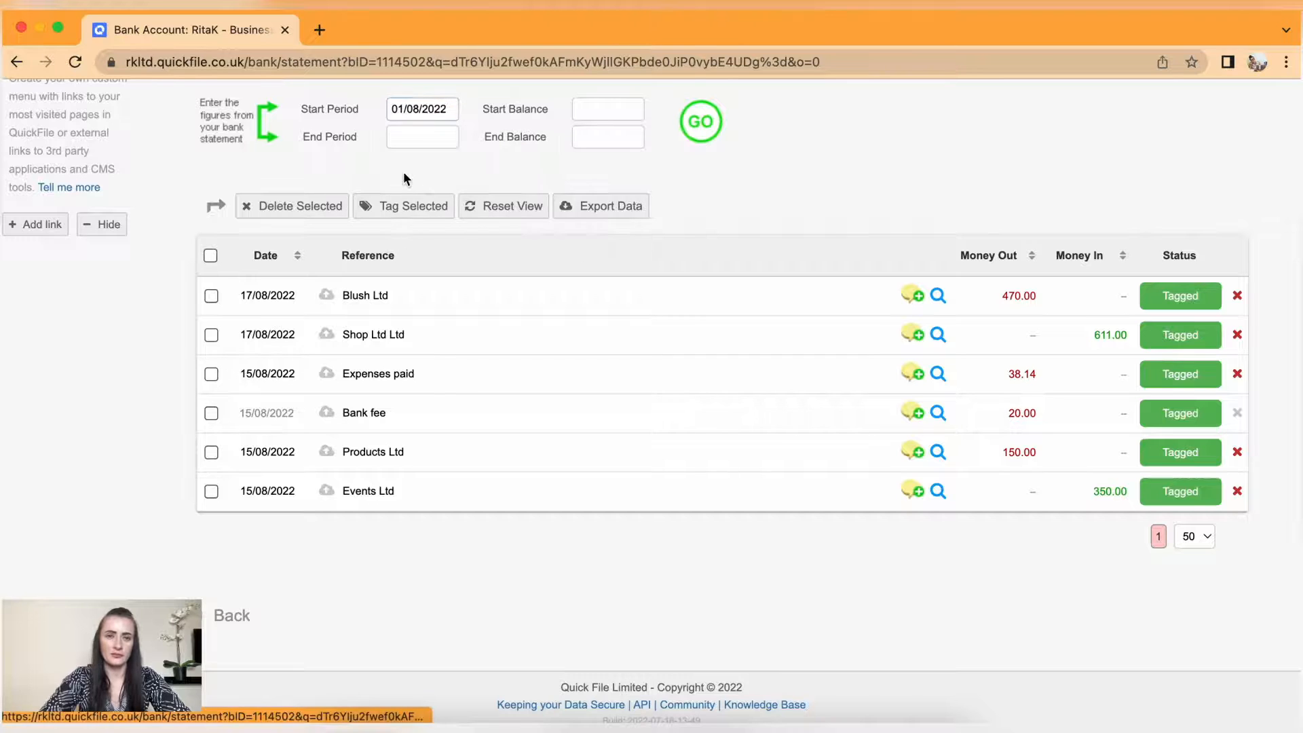
left_click(421, 137)
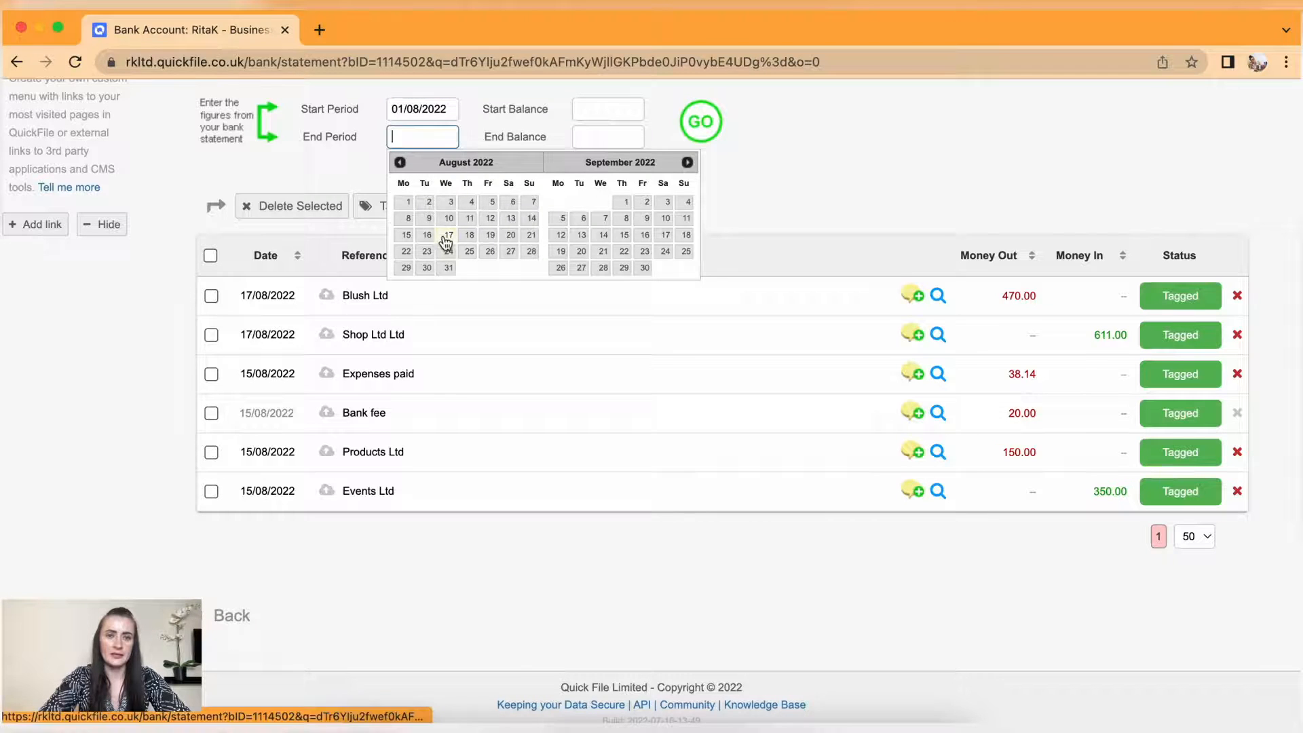
left_click(448, 235)
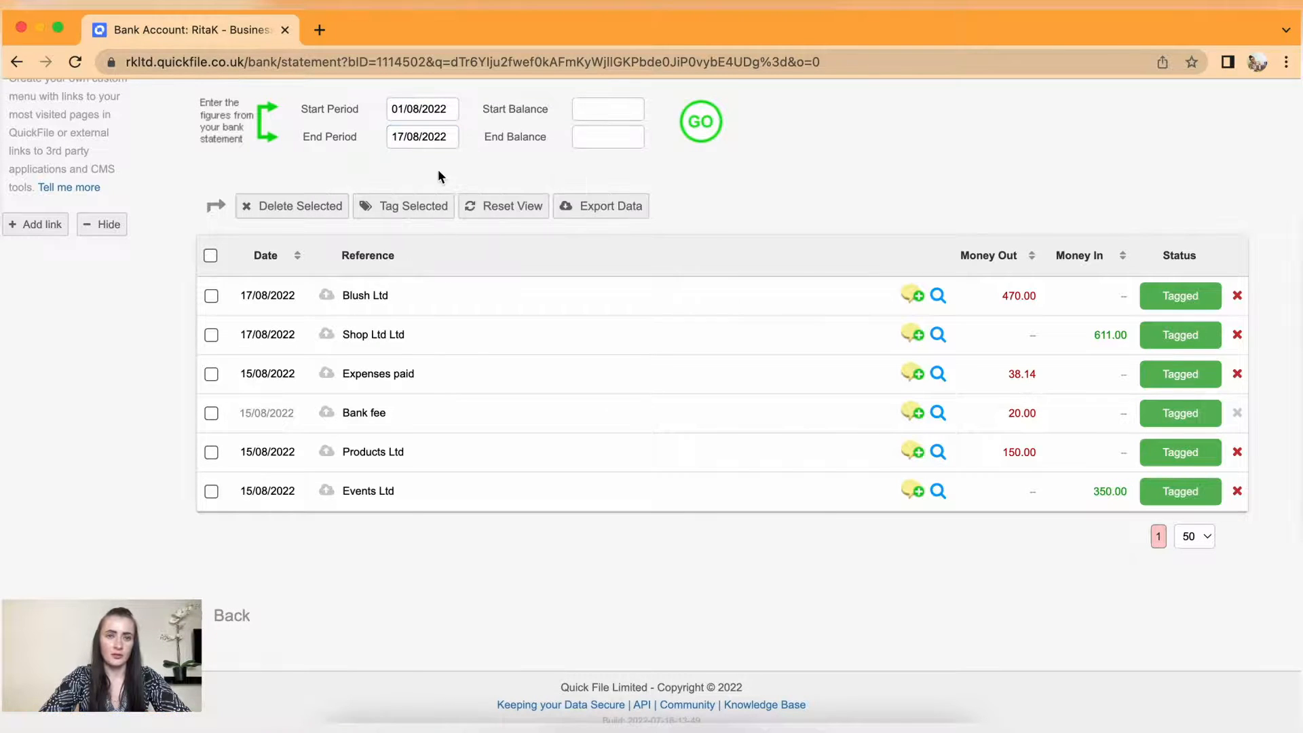
left_click(607, 108)
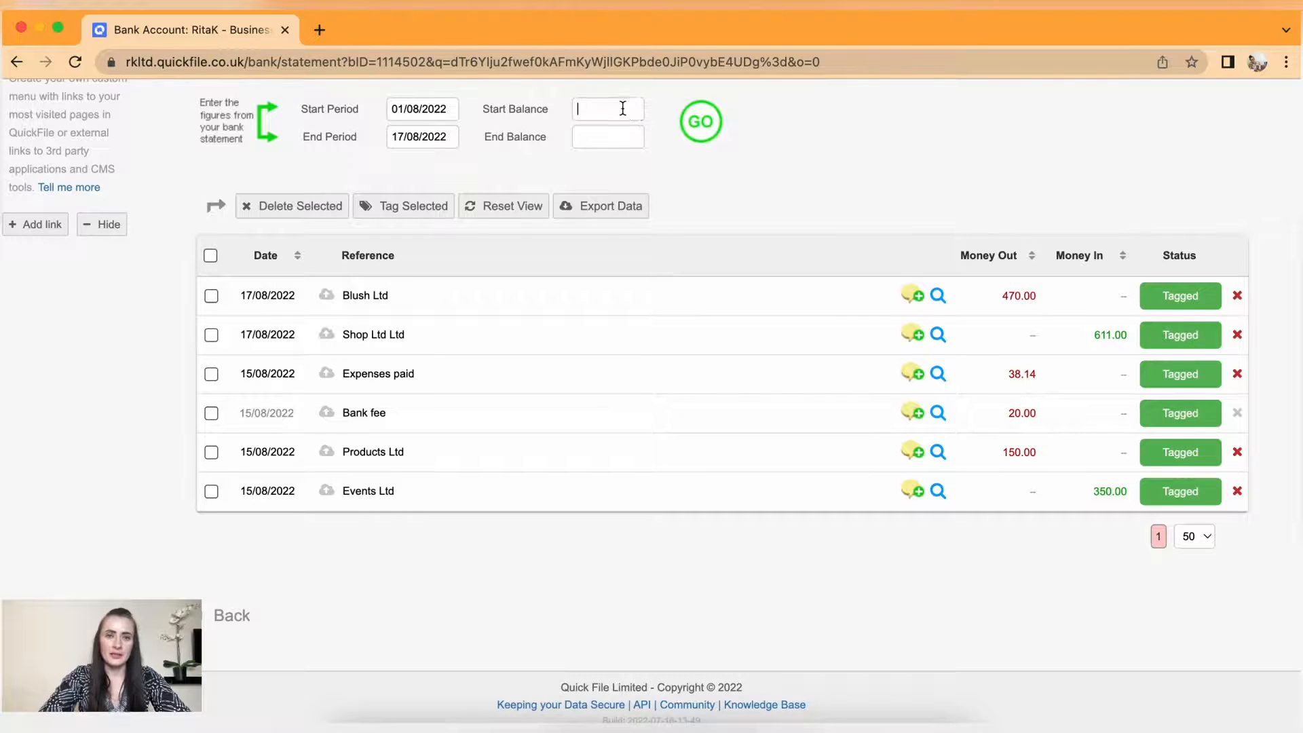
type("850")
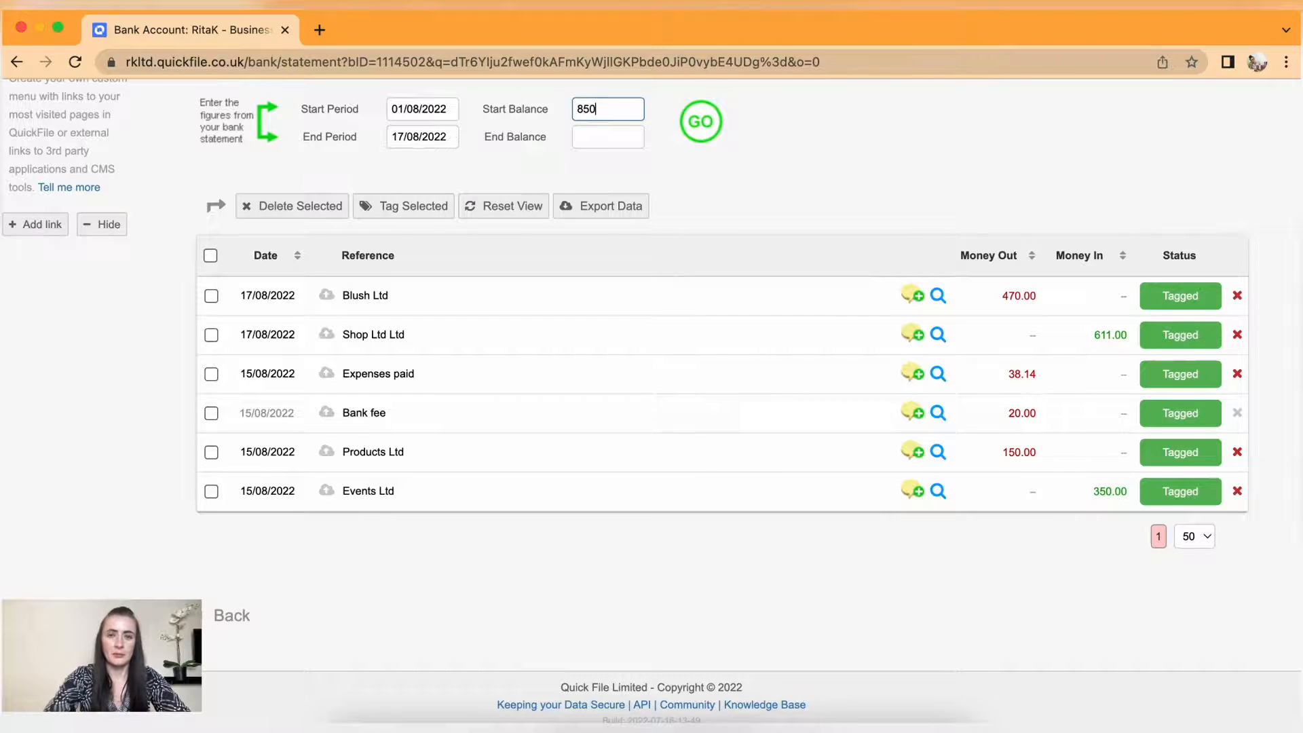
left_click(607, 137)
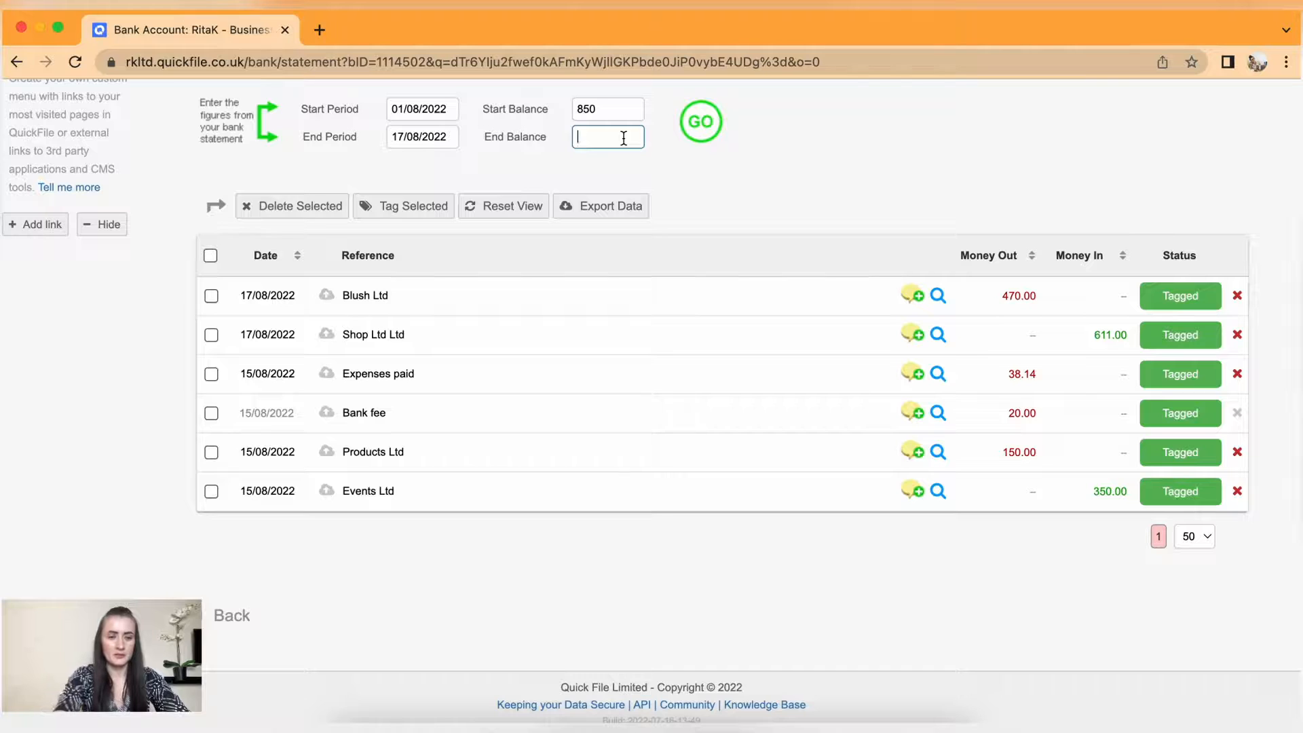
type("1132.86")
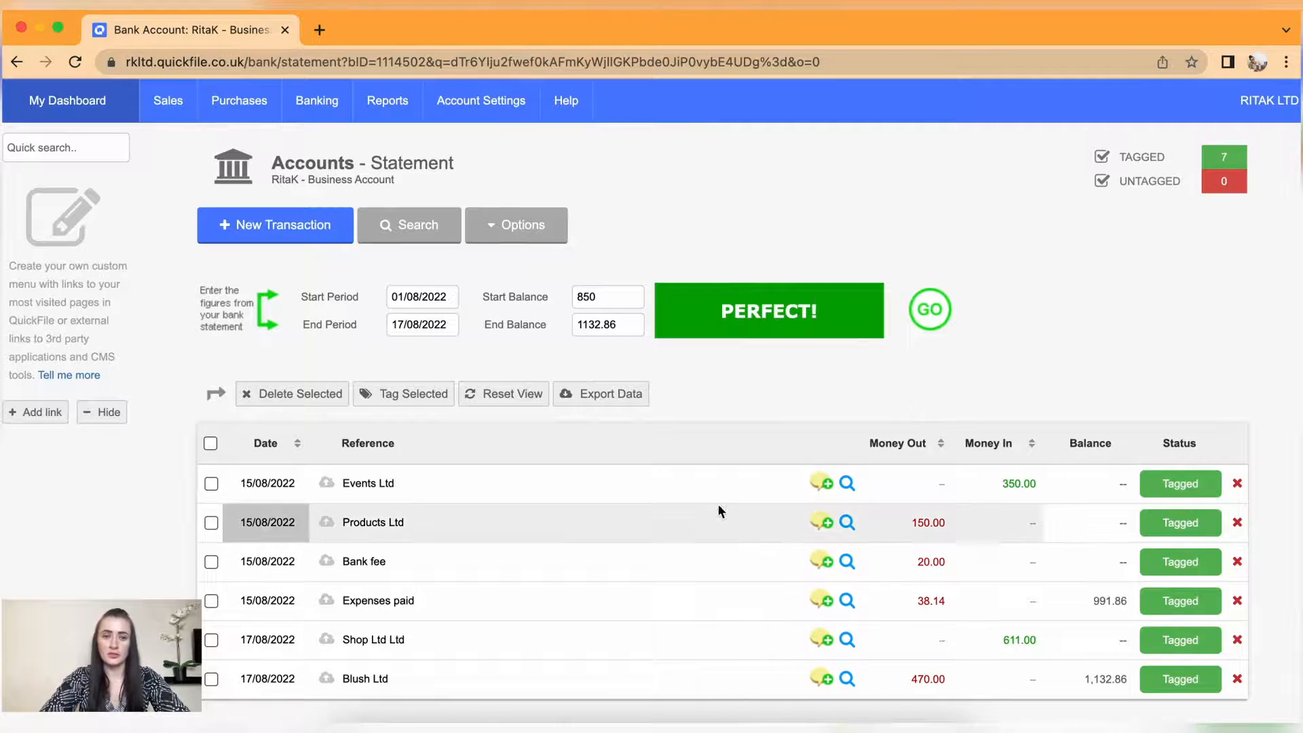
mouse_move(1145, 600)
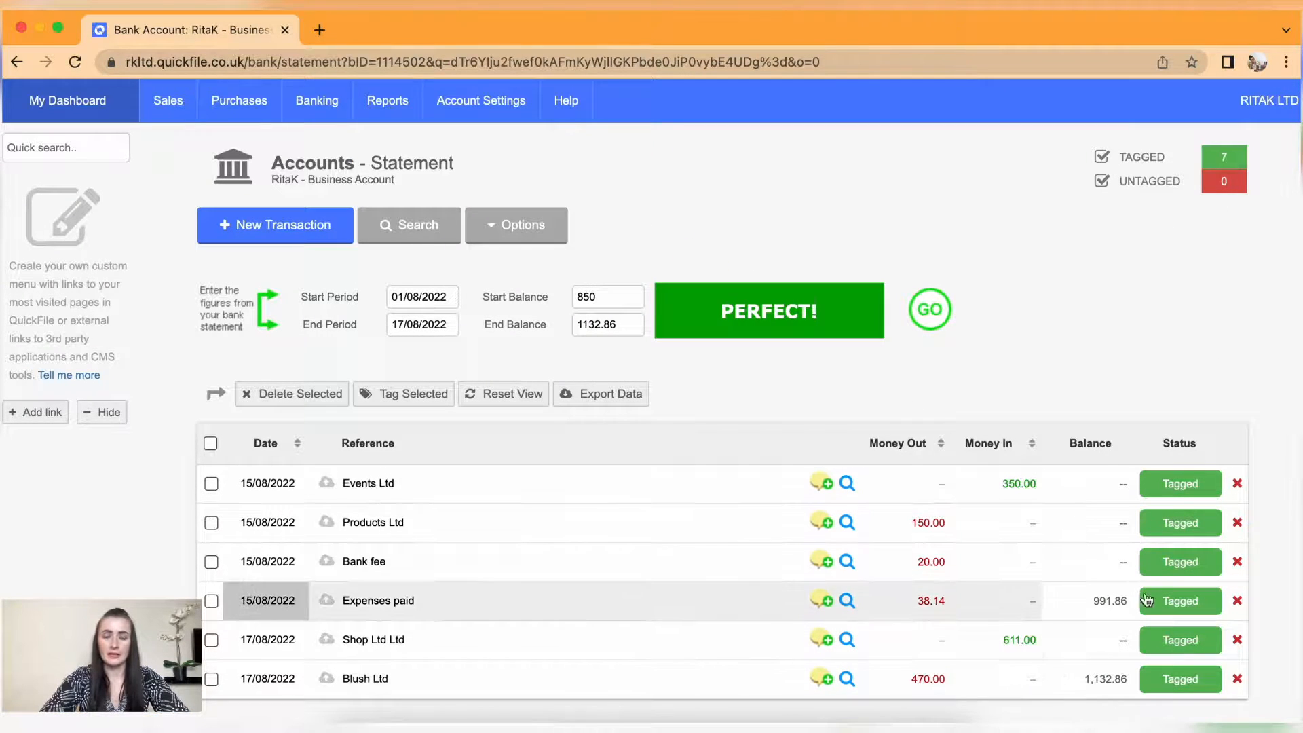